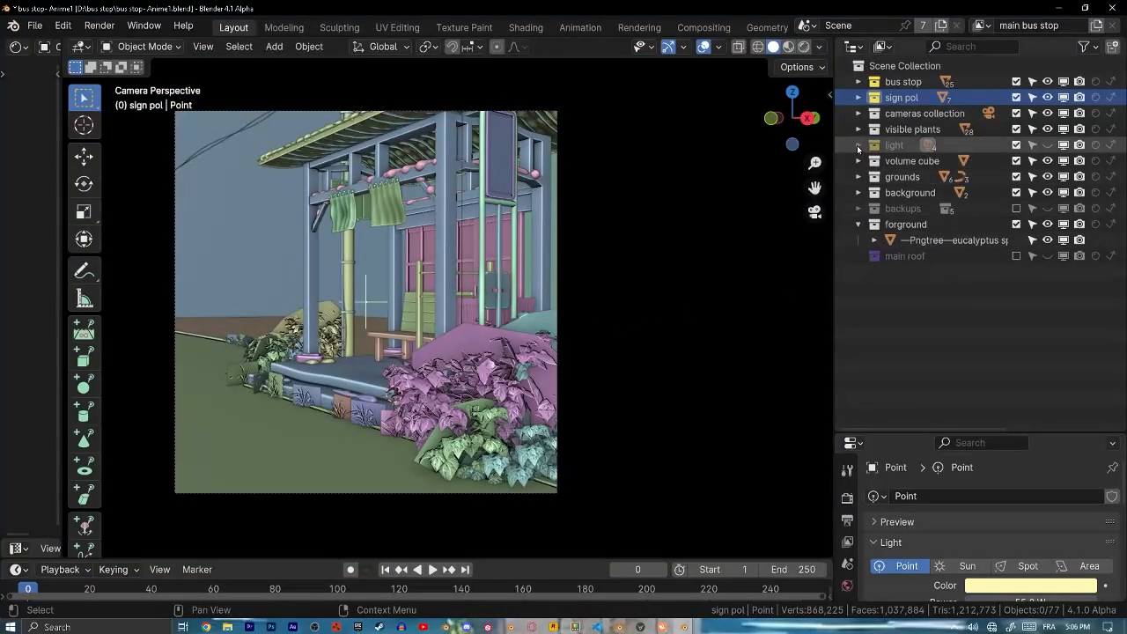
Select the Area.001 lamp and neighbouring items in the Outliner
click(859, 144)
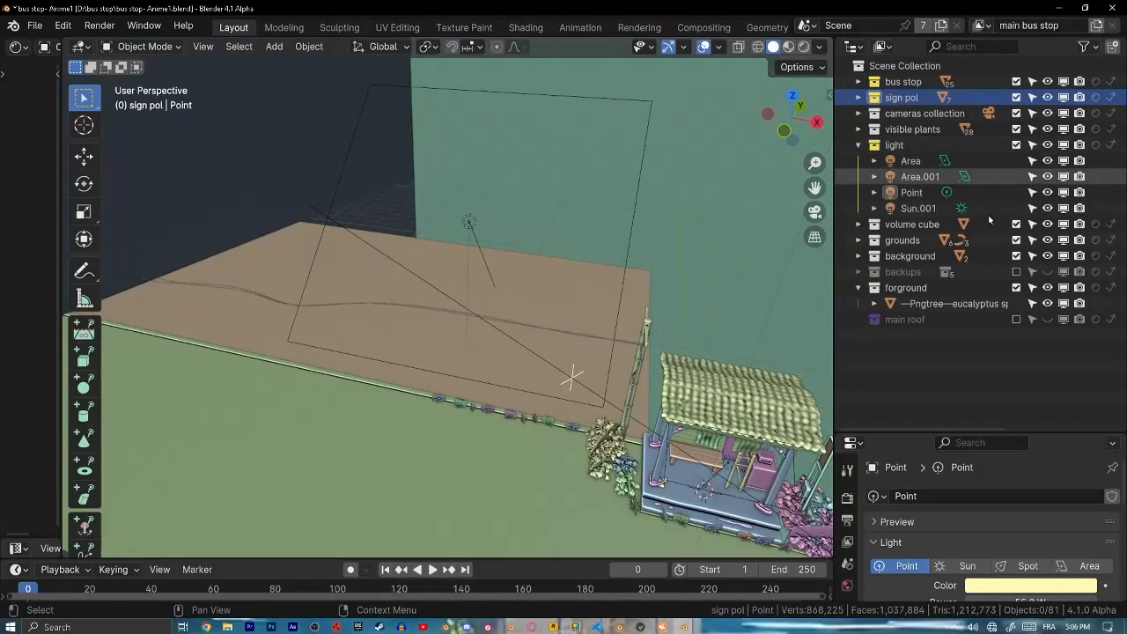
click(919, 177)
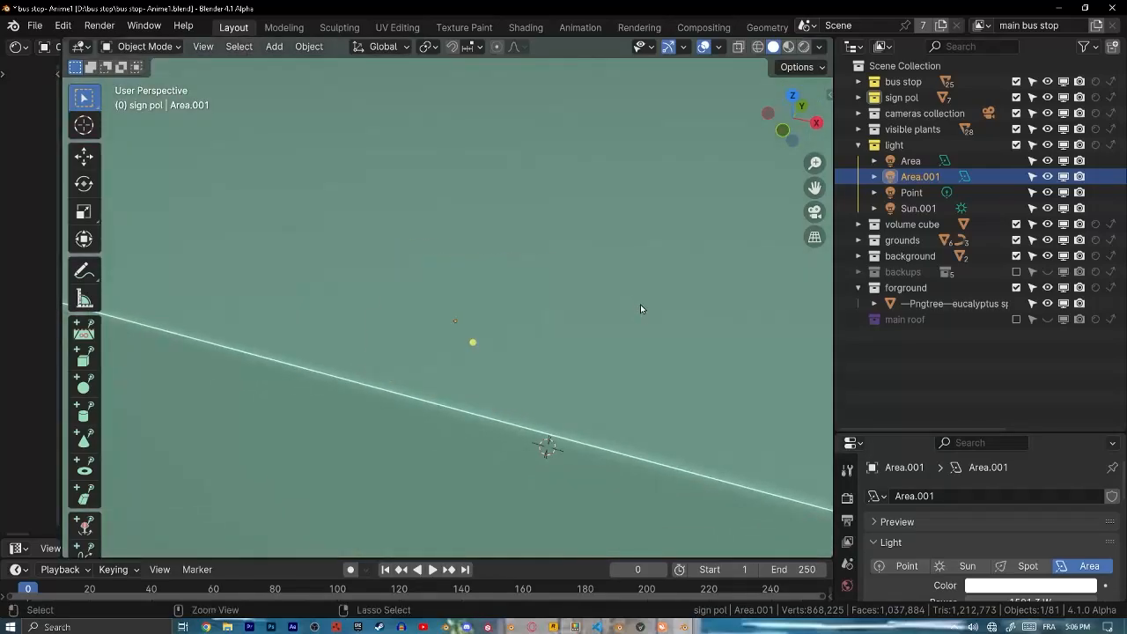
click(919, 208)
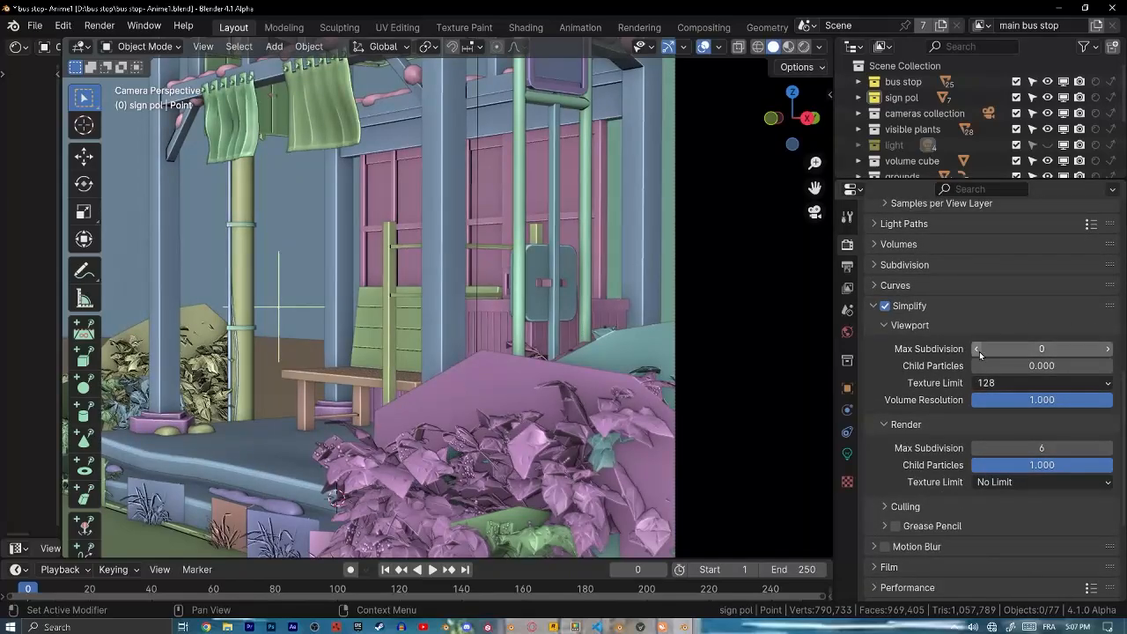
mouse_move(1074, 377)
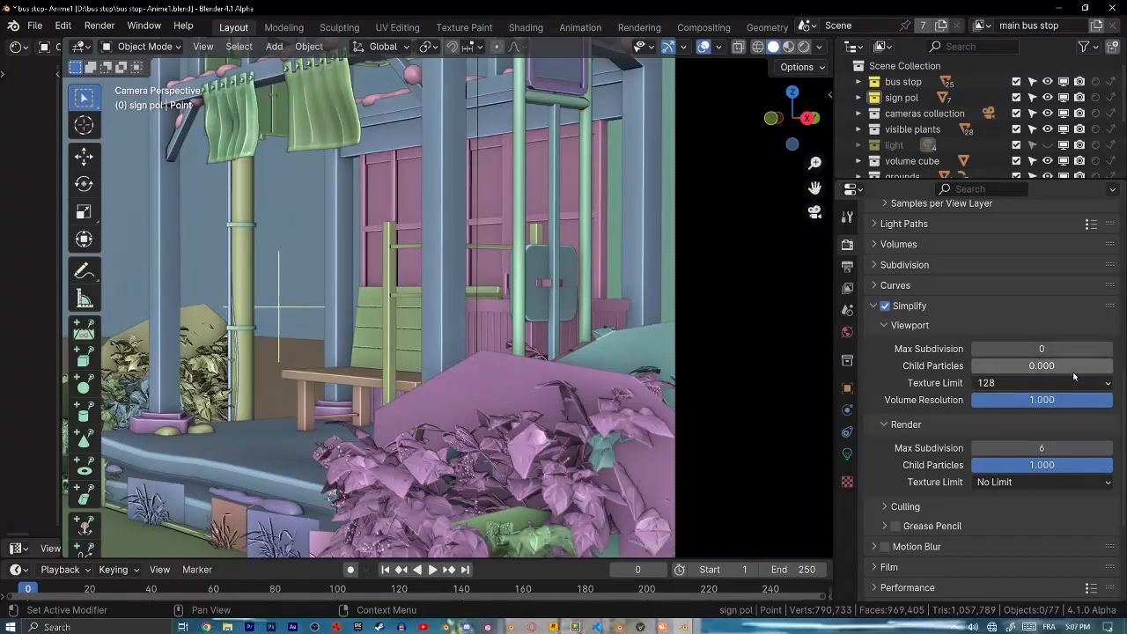
Cap Simplify's viewport texture limit at 128 and move to the World settings
click(1040, 382)
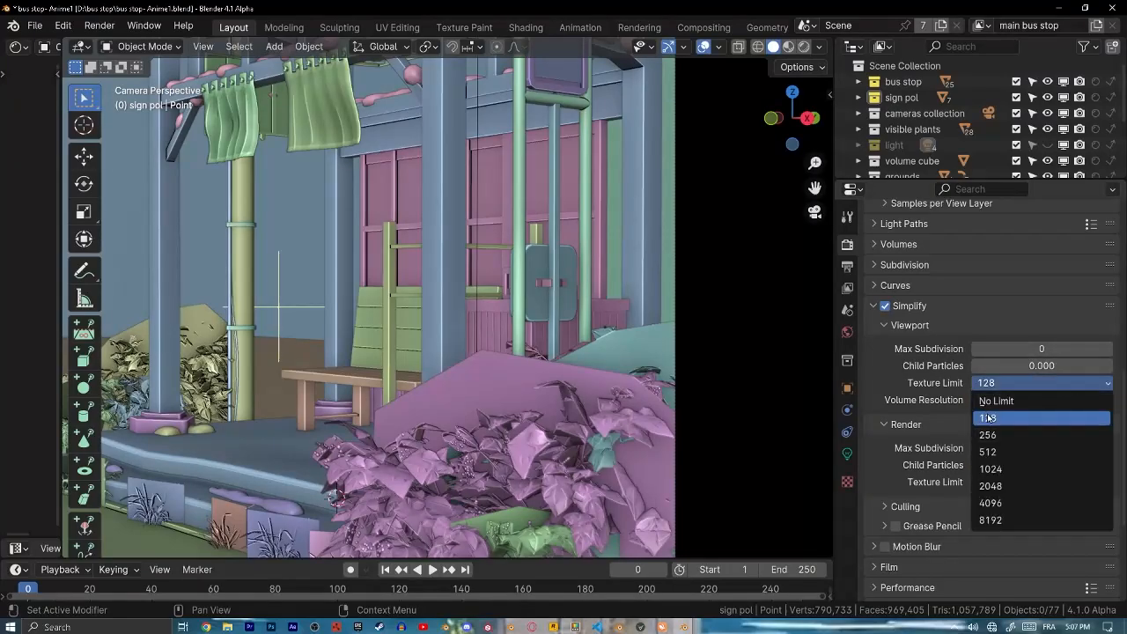
click(996, 401)
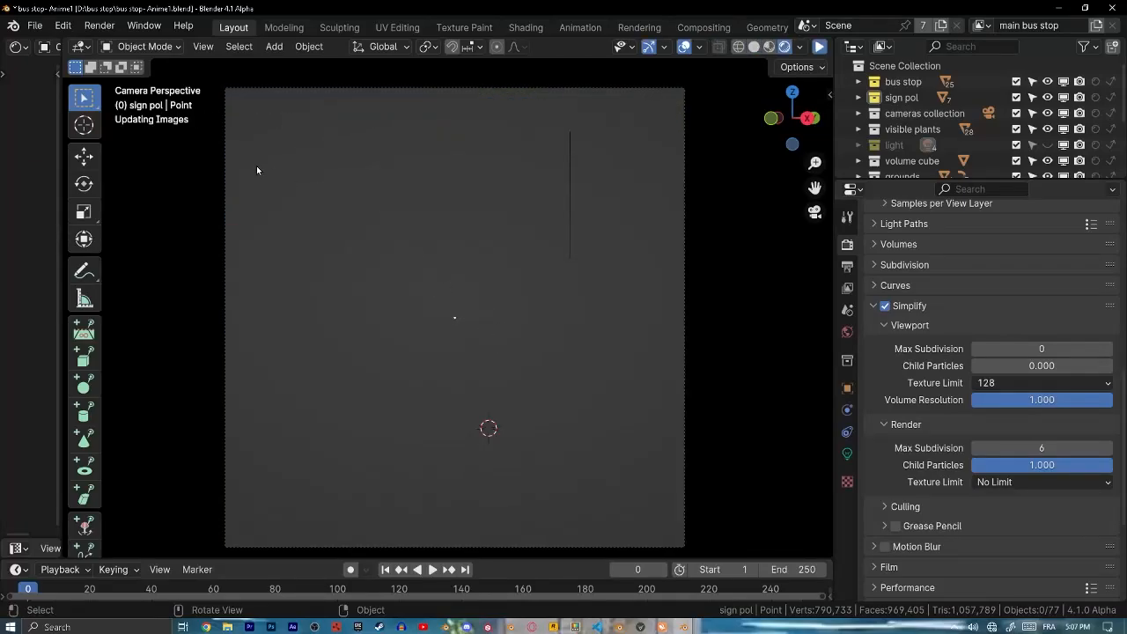
click(818, 46)
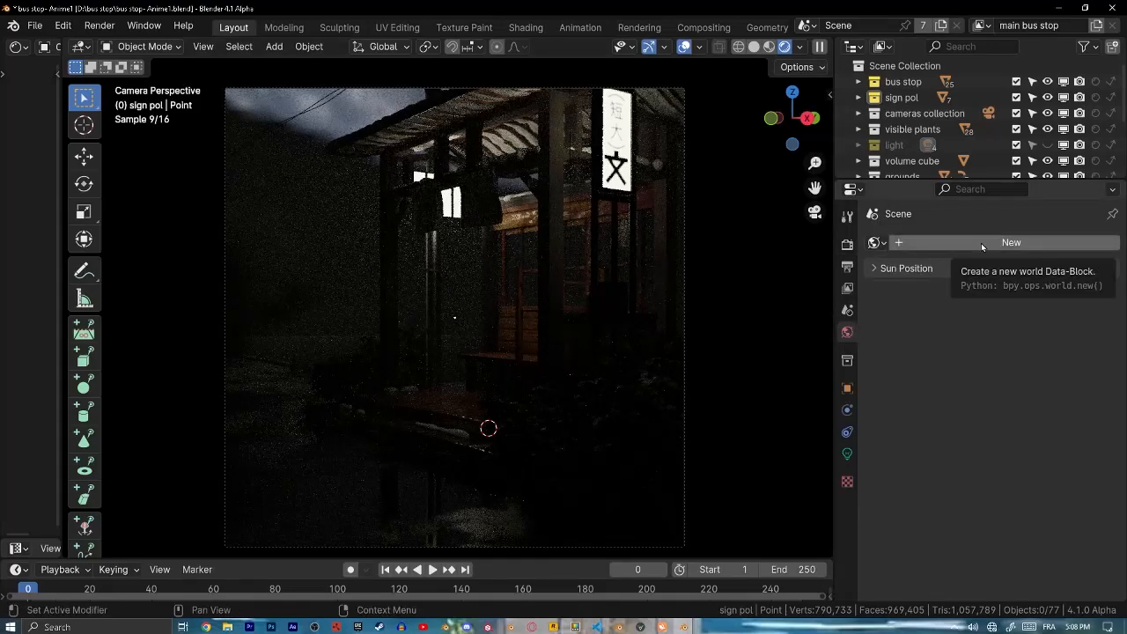
Create a new world with a Sky Texture background and adjust render exposure
click(1011, 243)
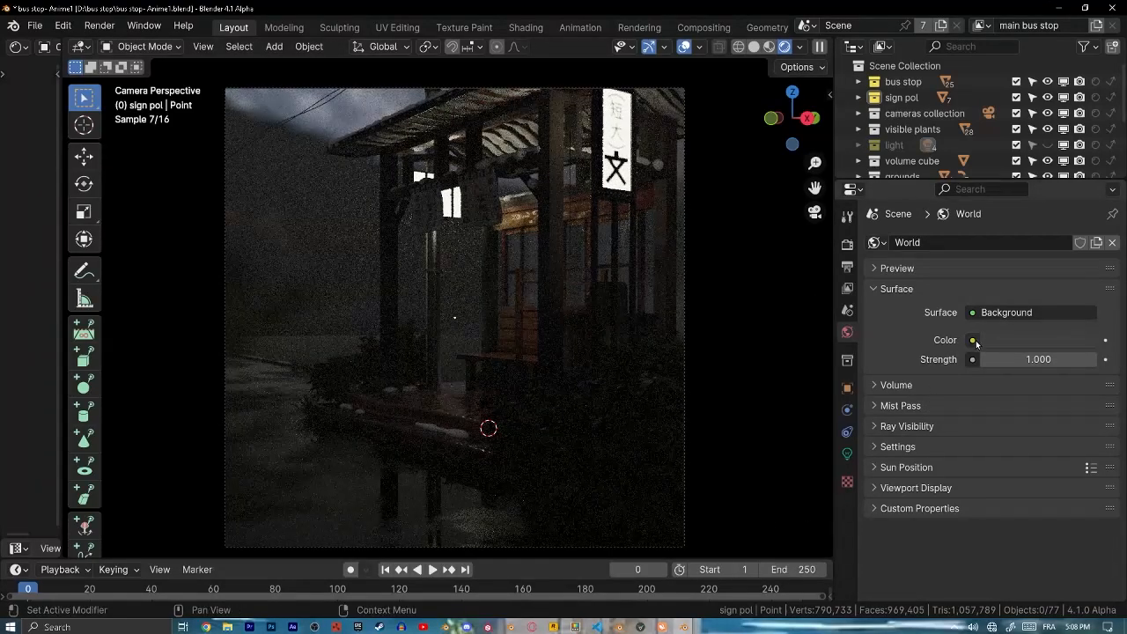
click(972, 340)
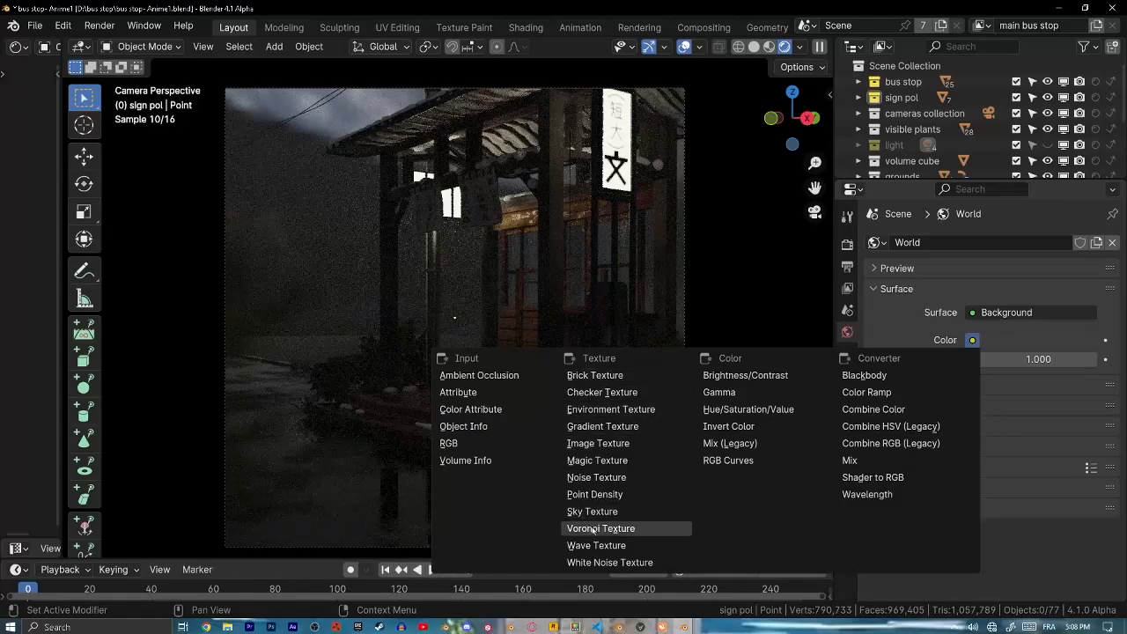
click(592, 511)
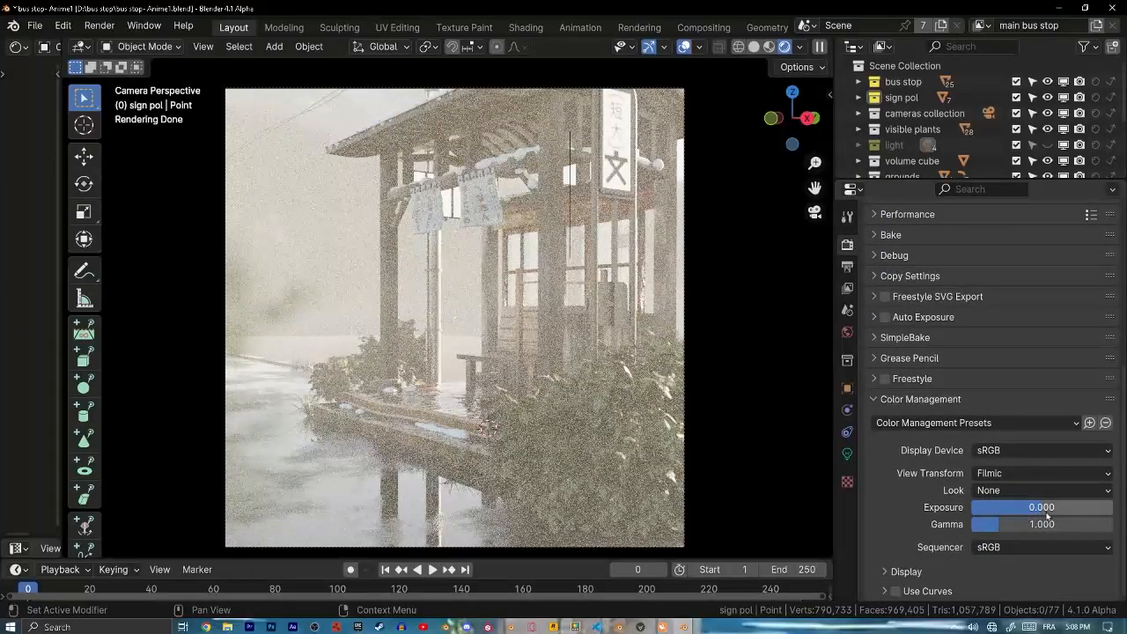
drag(1056, 508, 1004, 507)
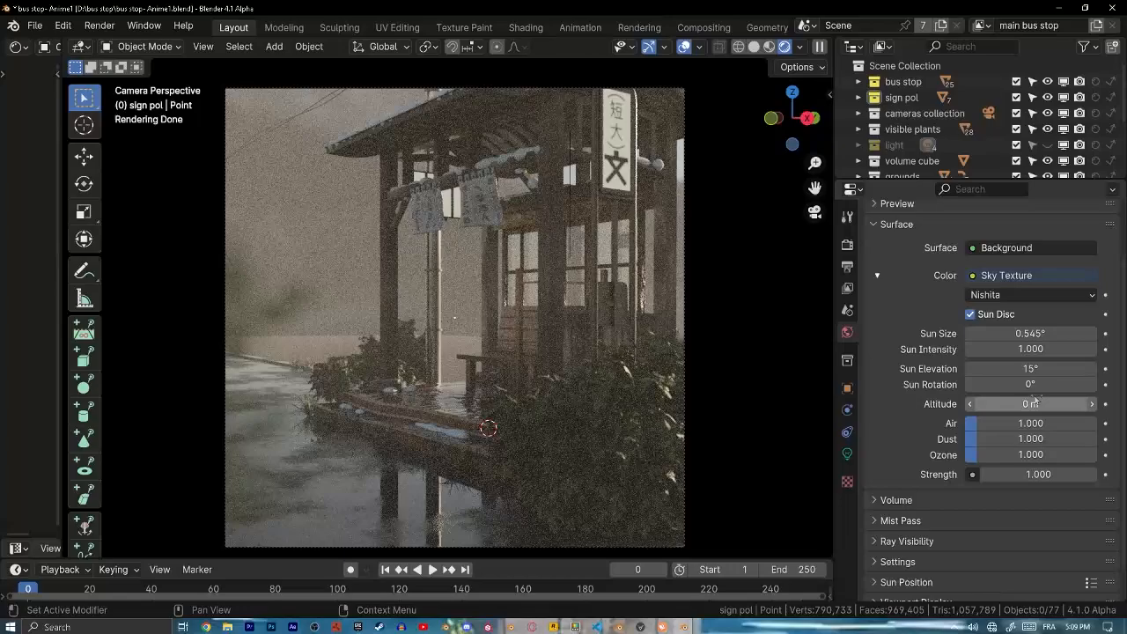
Rotate the Nishita sun to about 212° and adjust its elevation
drag(1030, 383, 1053, 384)
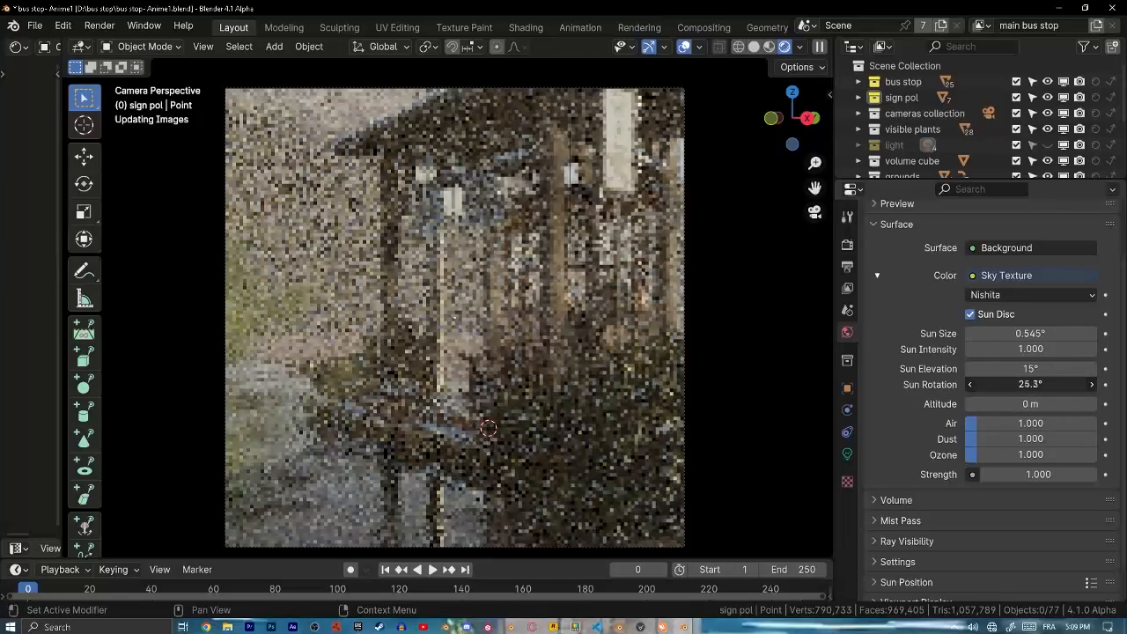
drag(1004, 384, 1048, 383)
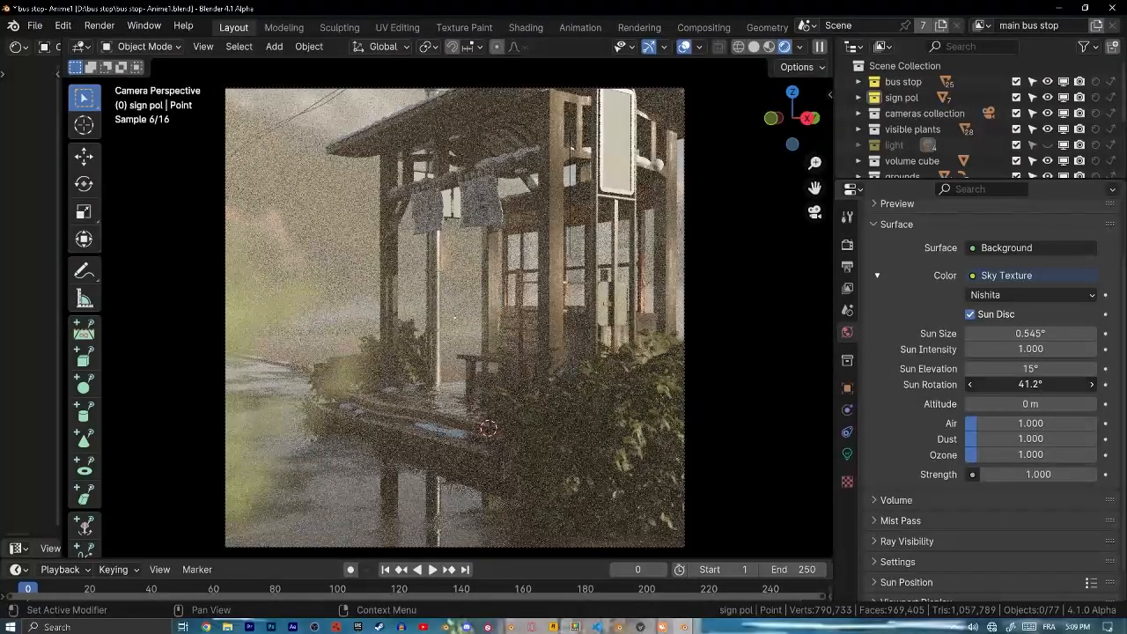
drag(1030, 384, 1091, 384)
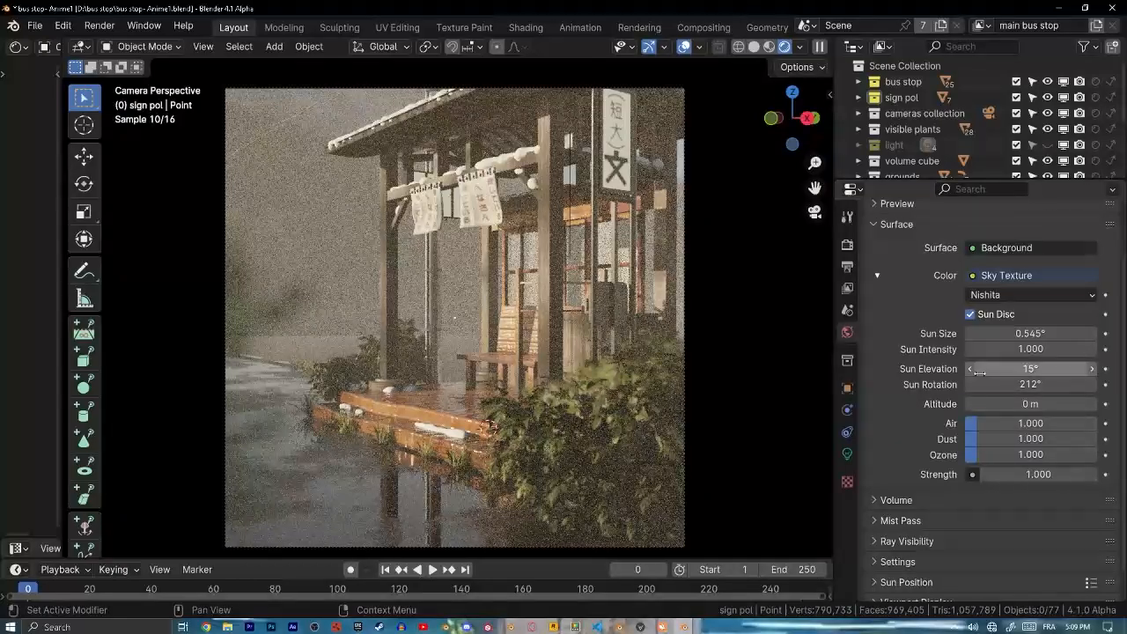
drag(1030, 368, 972, 368)
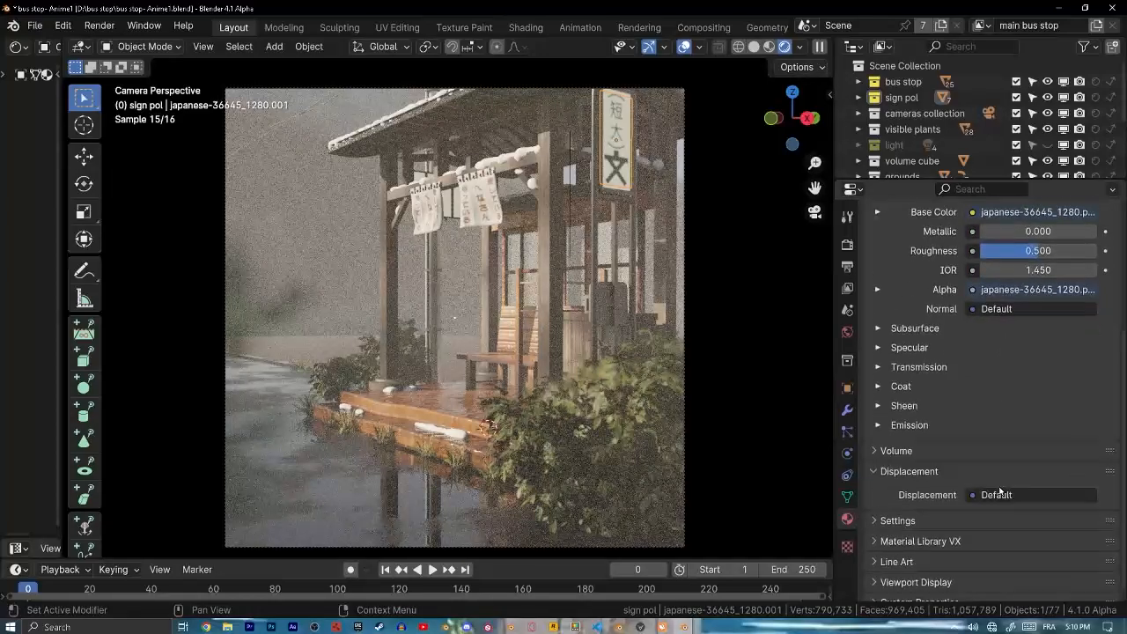
Check the sign's material before raising sun elevation to 24.8°
click(614, 141)
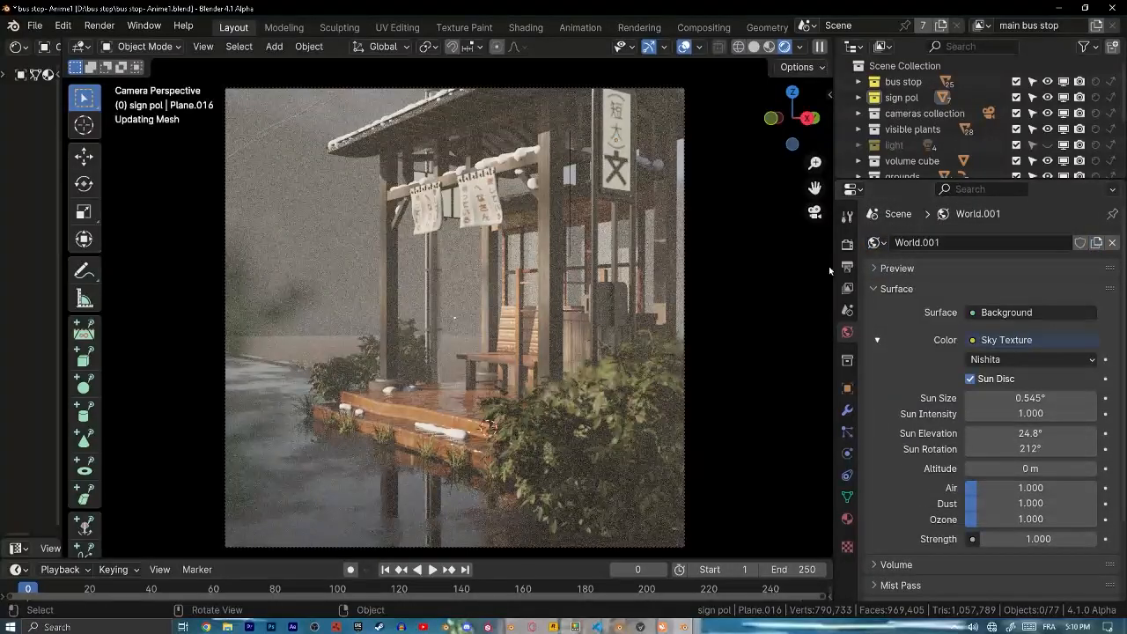
Show the light collection's lamps and enlarge the sun disc to about 13.6°
click(1030, 339)
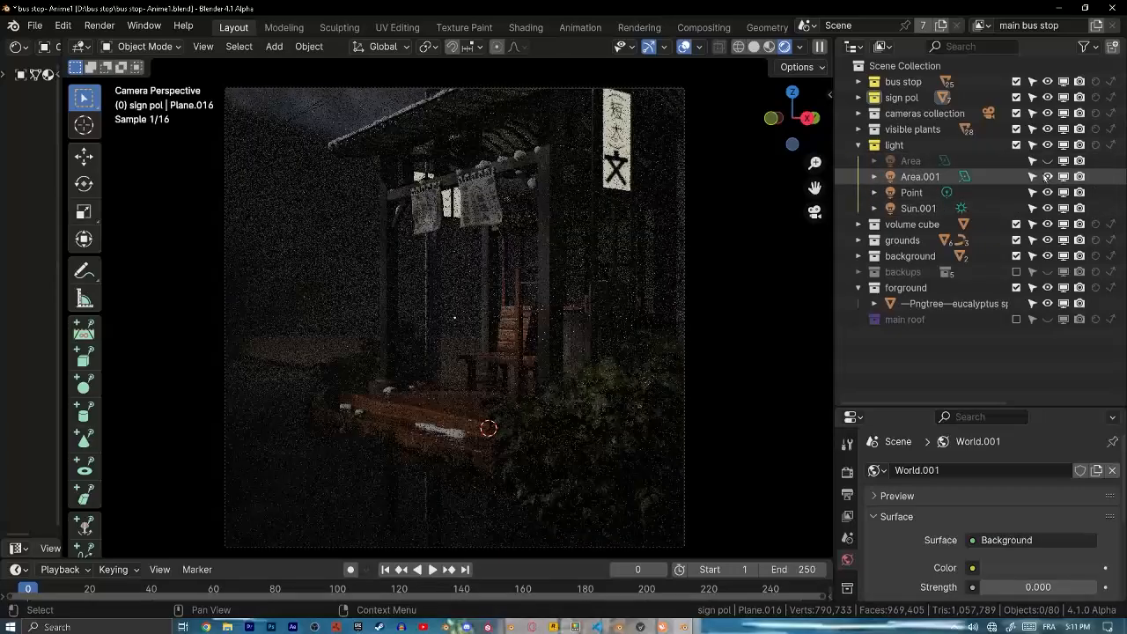
double_click(919, 208)
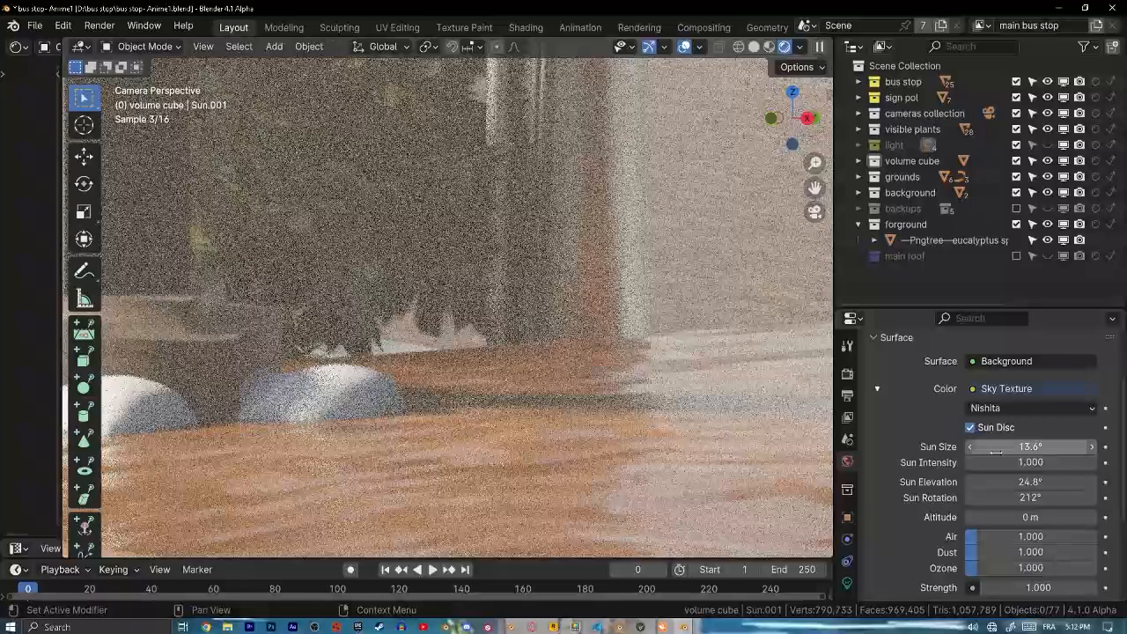
Set the Nishita sun disc size to 20°
text(20°)
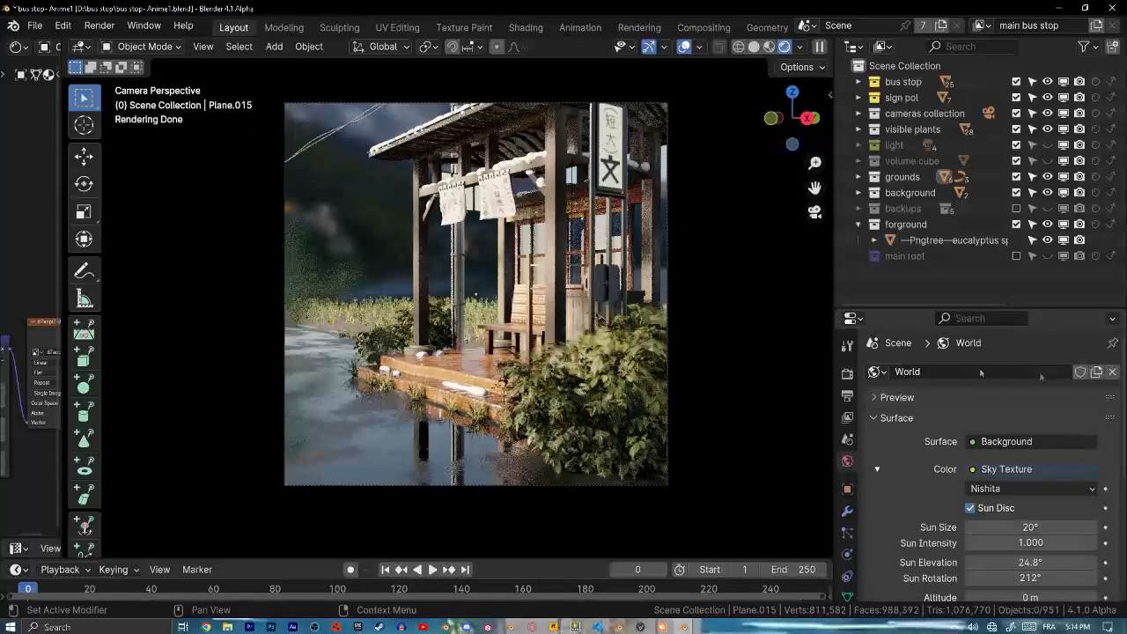
Switch the scene to a different world from the data-block browser
click(877, 372)
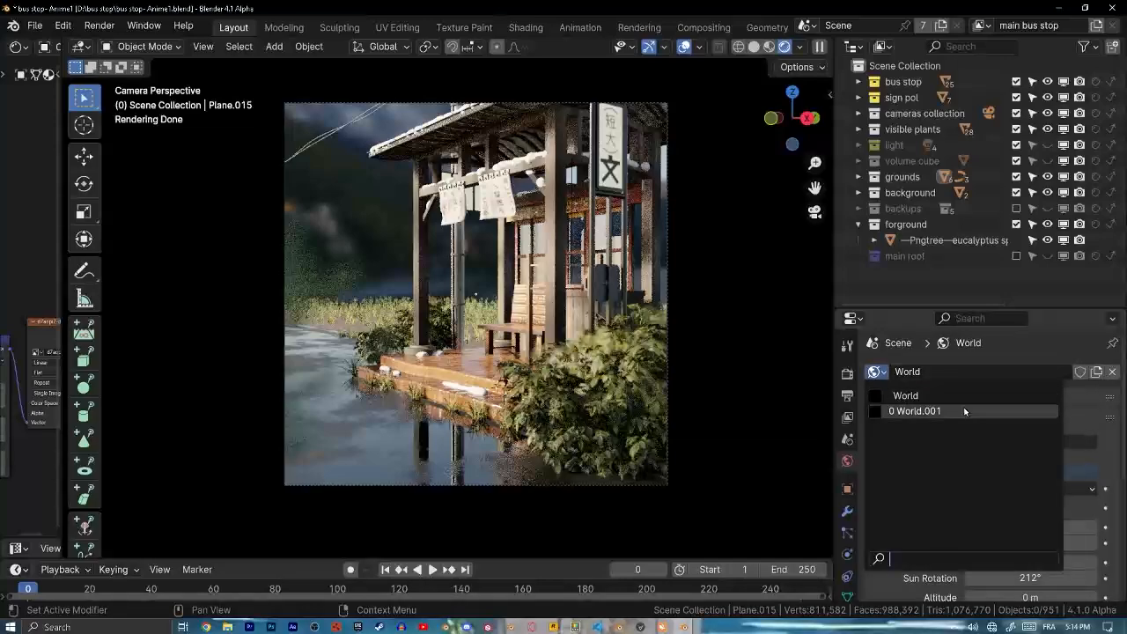
click(916, 410)
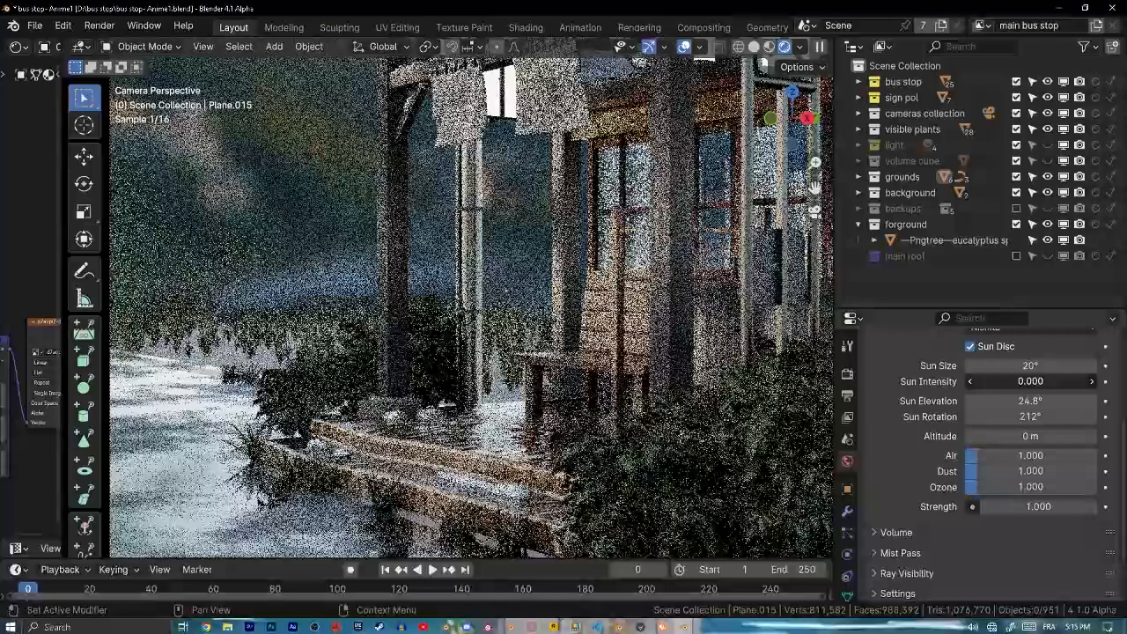
Set sun intensity to 0.35 and sky background strength to 0.3
click(1030, 380)
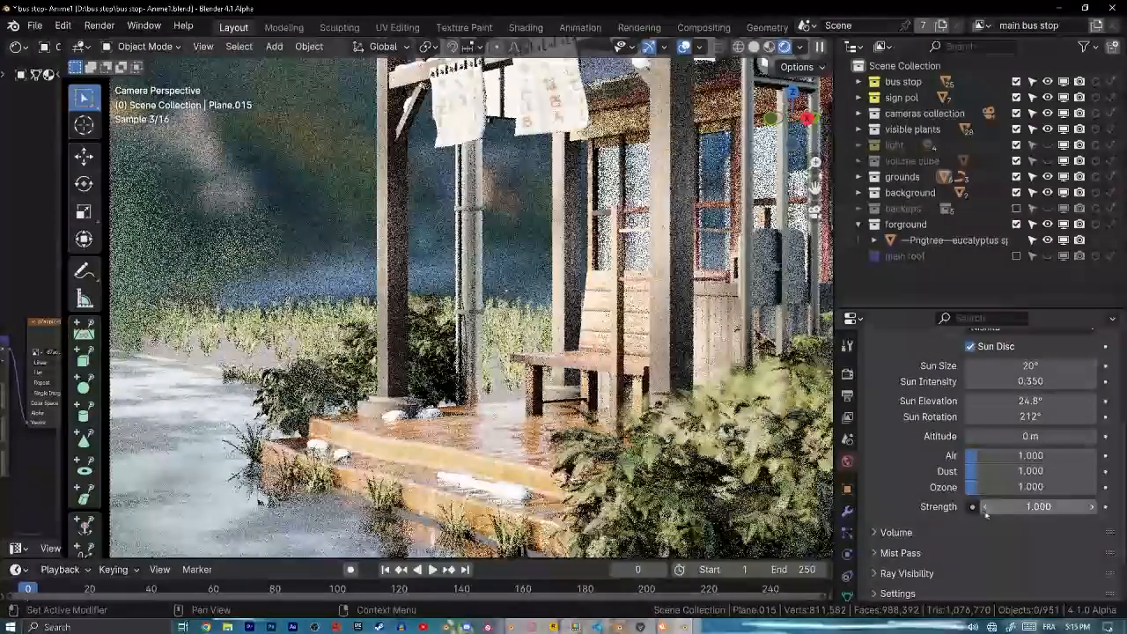
drag(1039, 507, 972, 507)
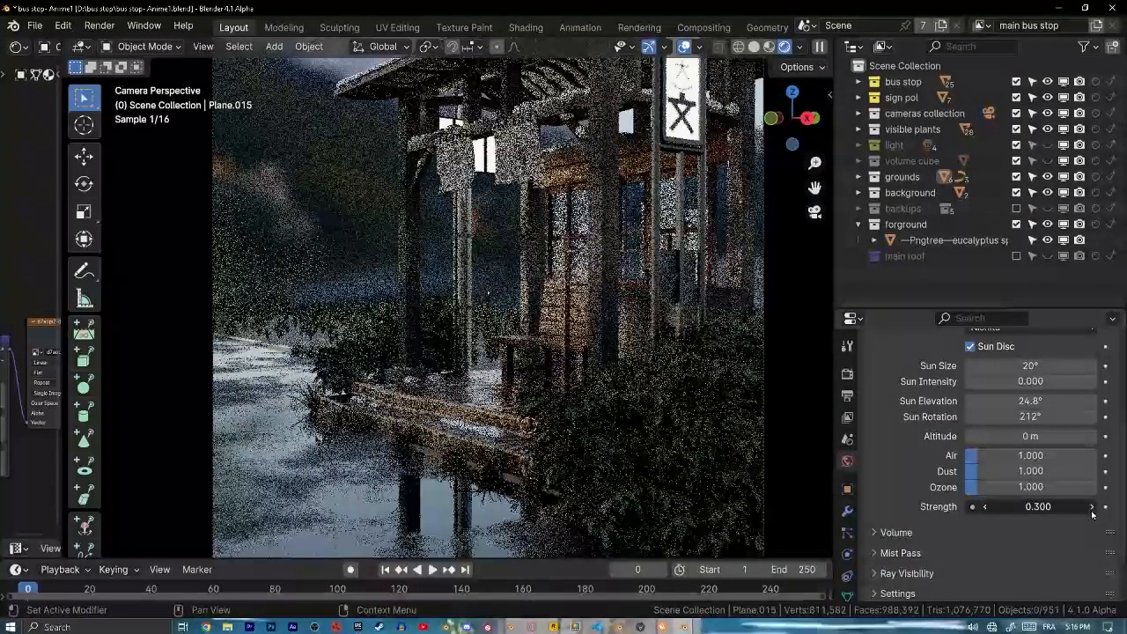
drag(1012, 507, 1056, 508)
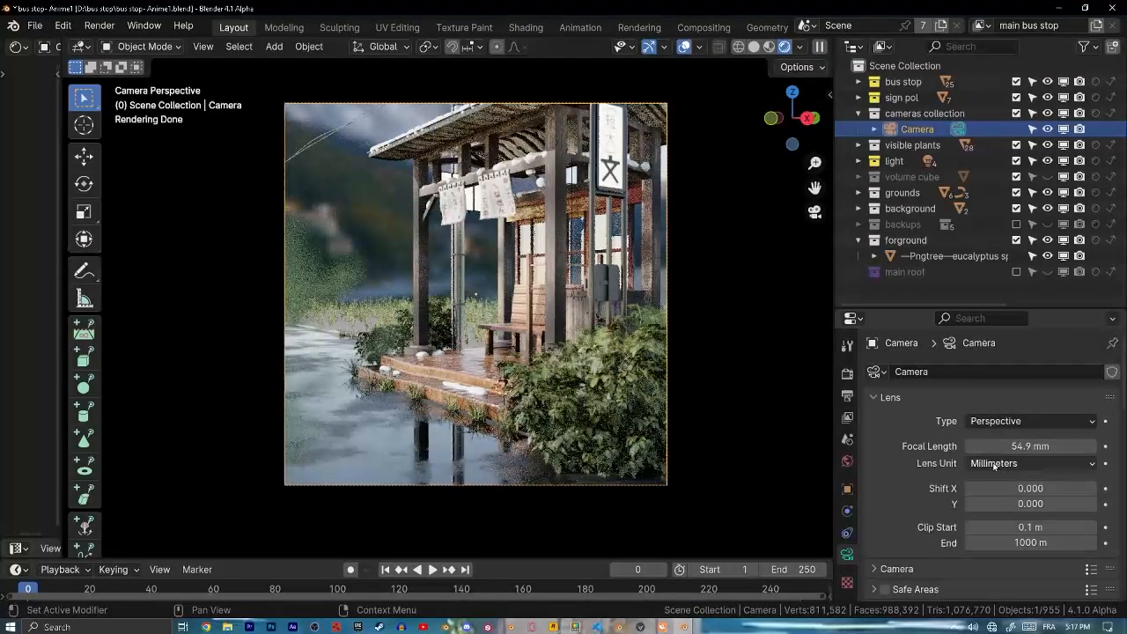
Give the camera's depth of field an F-Stop of 0.1 with 6 aperture blades
scroll(down, 3)
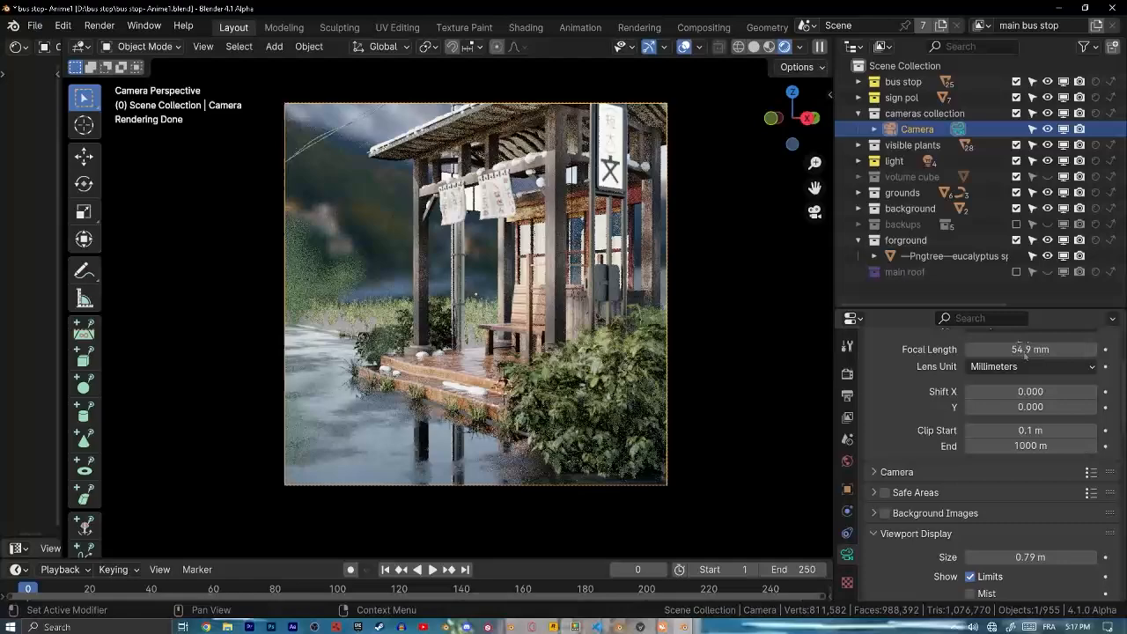
scroll(down, 3)
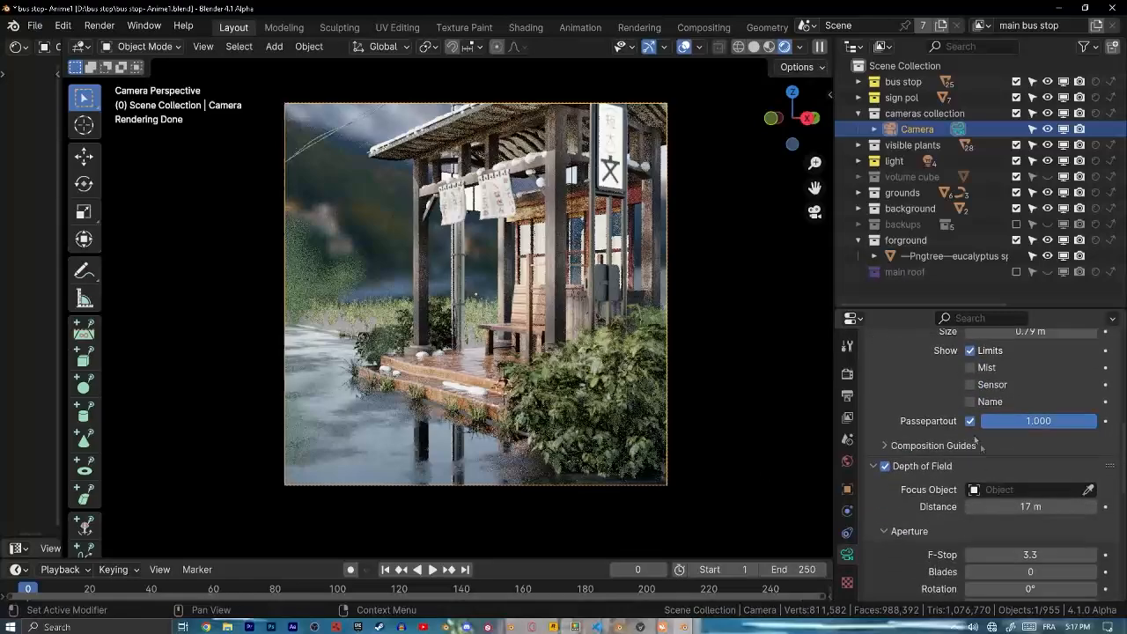
scroll(down, 3)
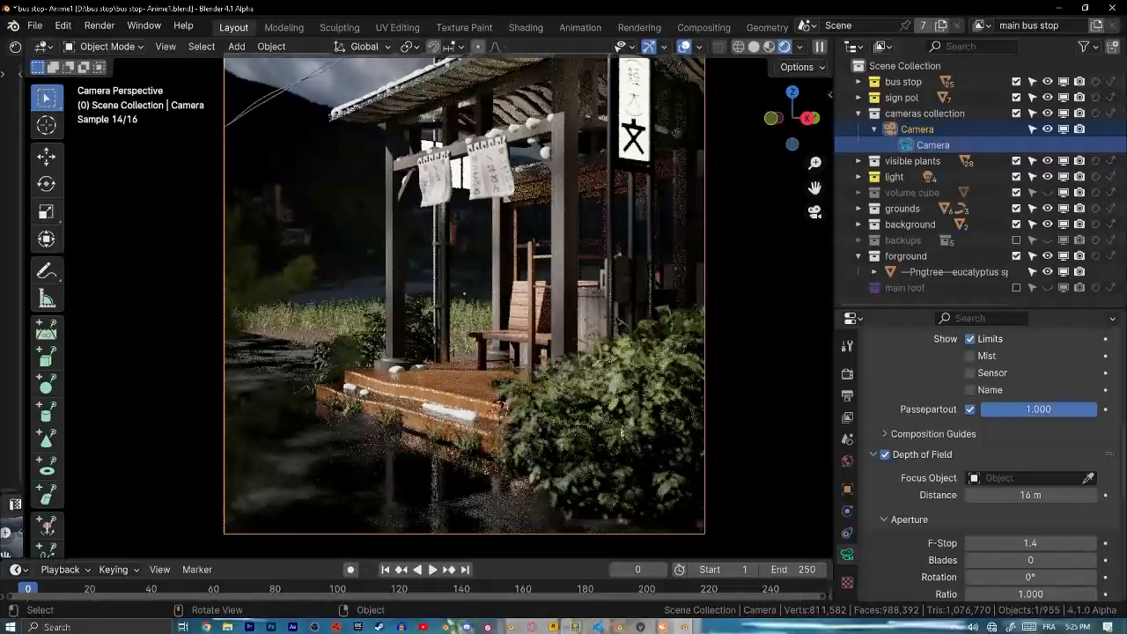
click(1031, 543)
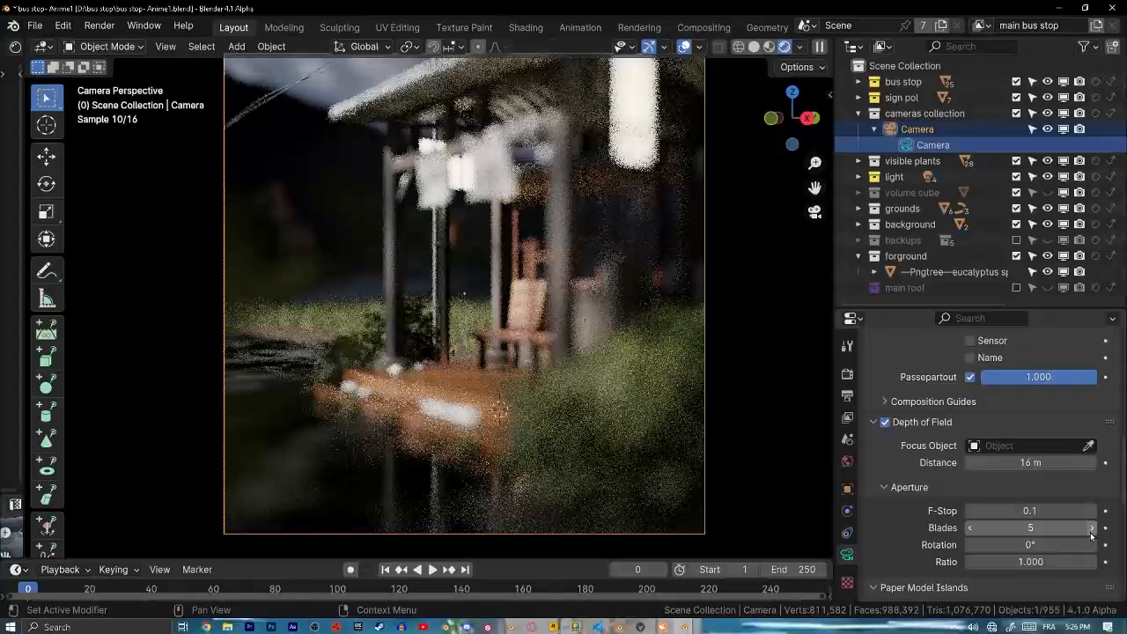
click(1091, 529)
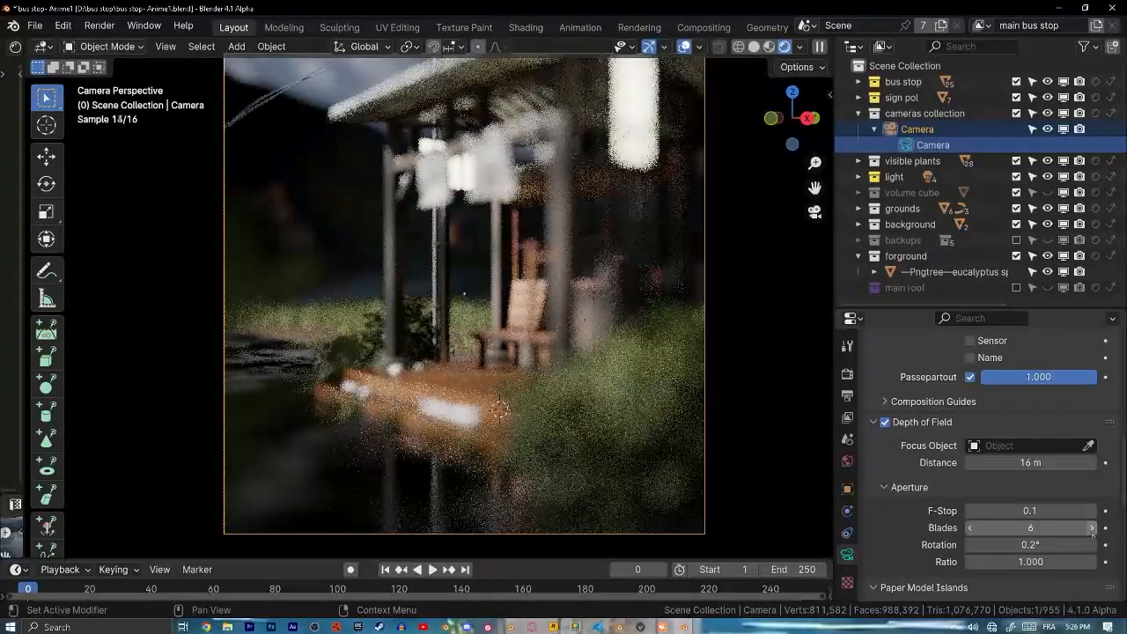
click(1092, 528)
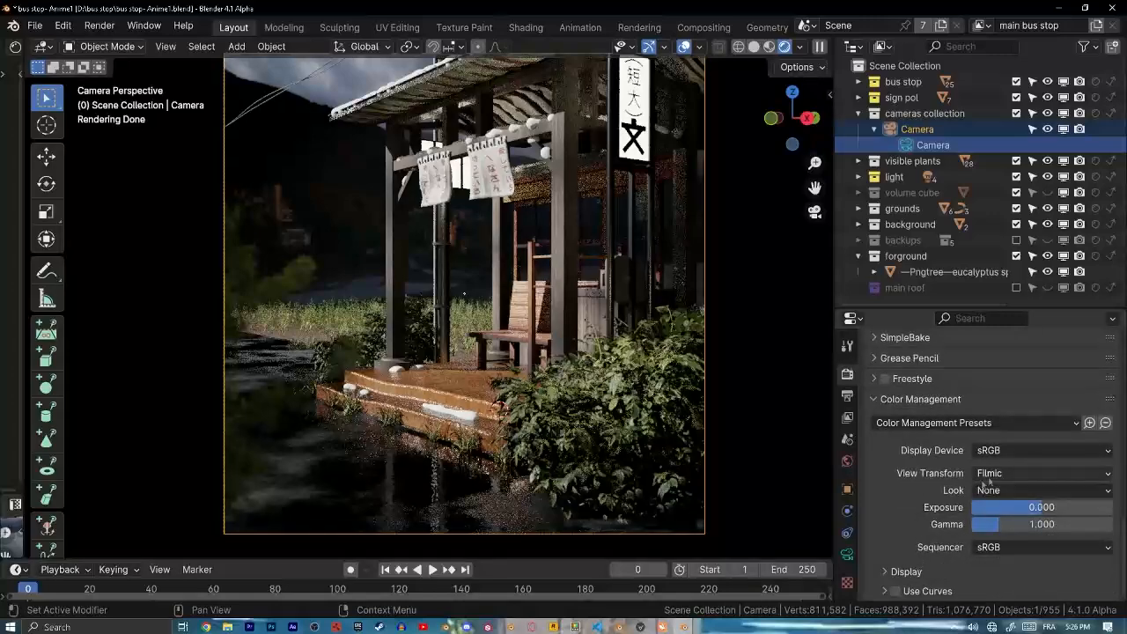
Render a full still of the bus stop with F12
scroll(down, 3)
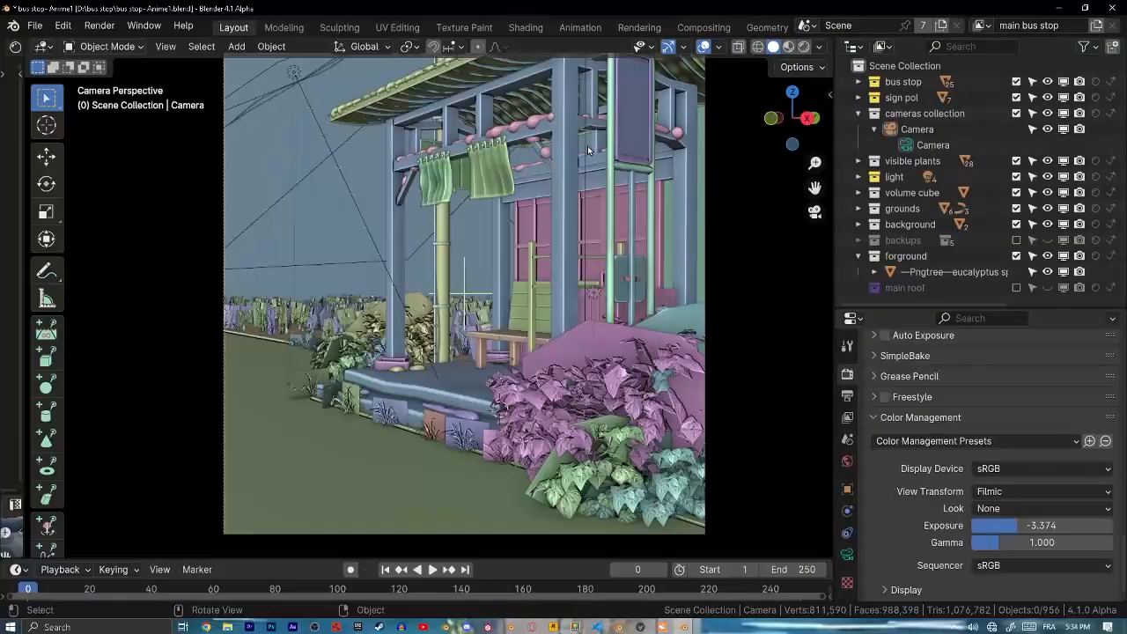
key(F12)
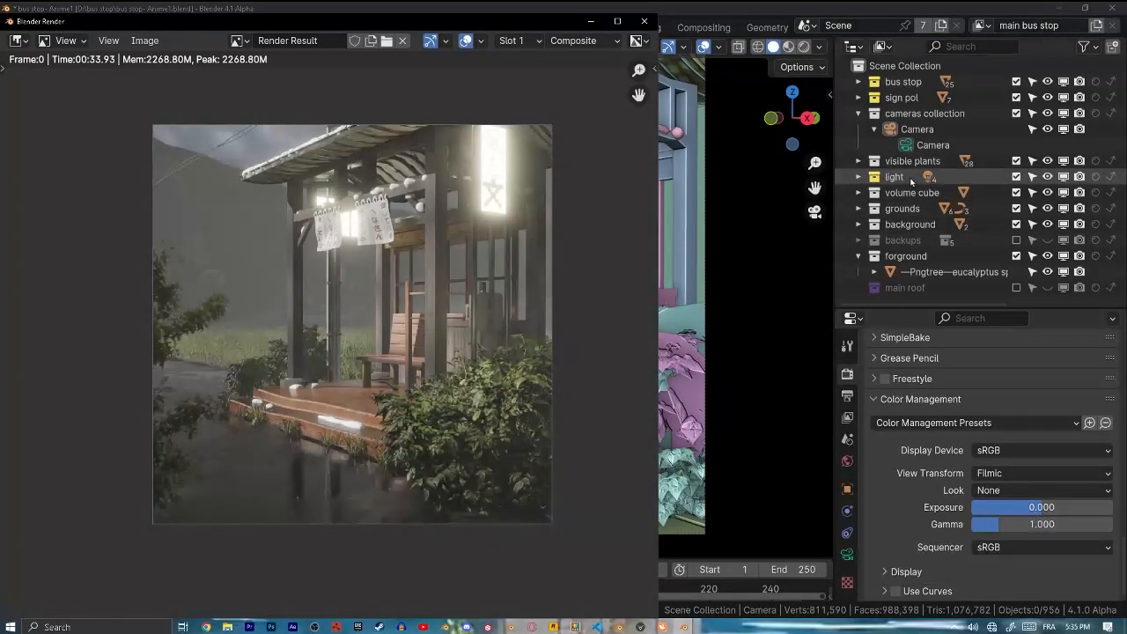
mouse_move(846, 462)
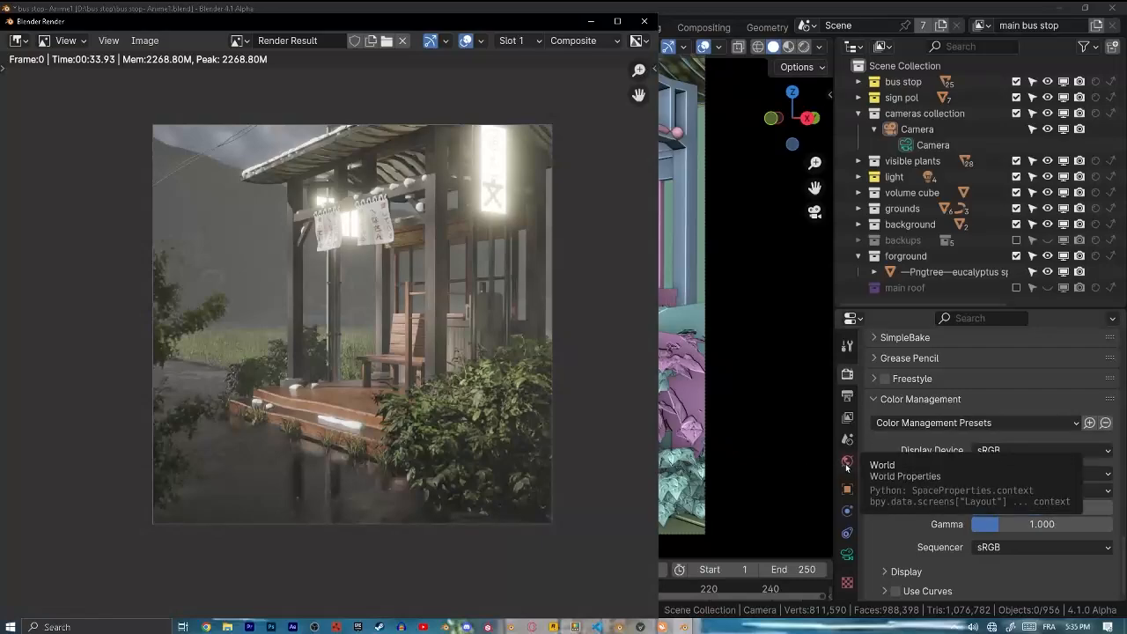
Switch the Render Result view to Slot 2, the brighter, mistier bus stop render
click(518, 41)
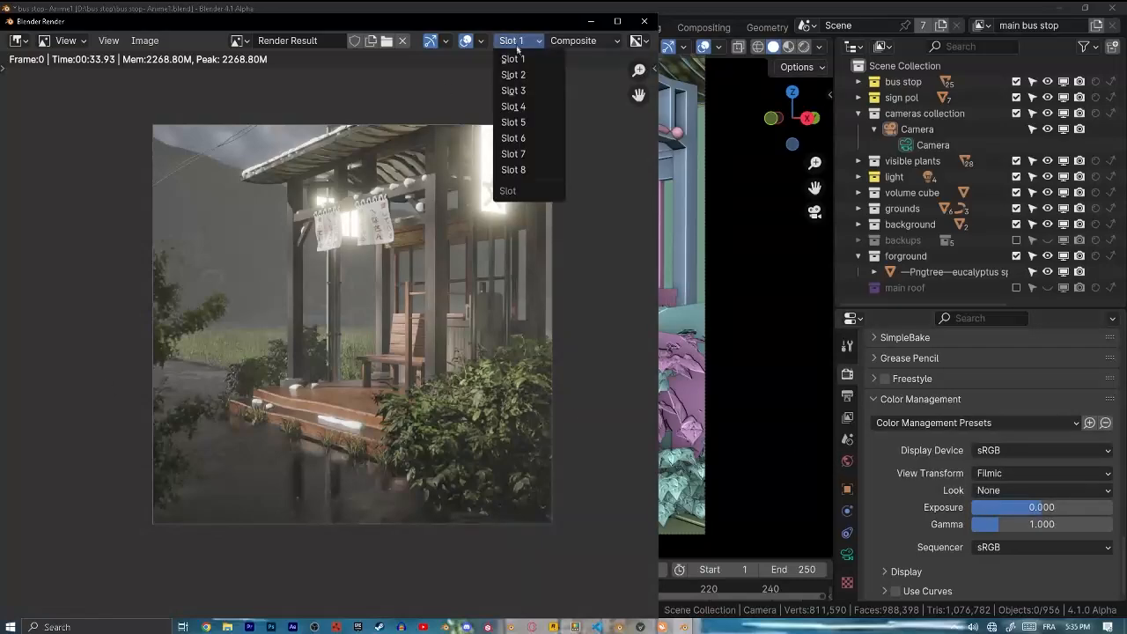
click(513, 74)
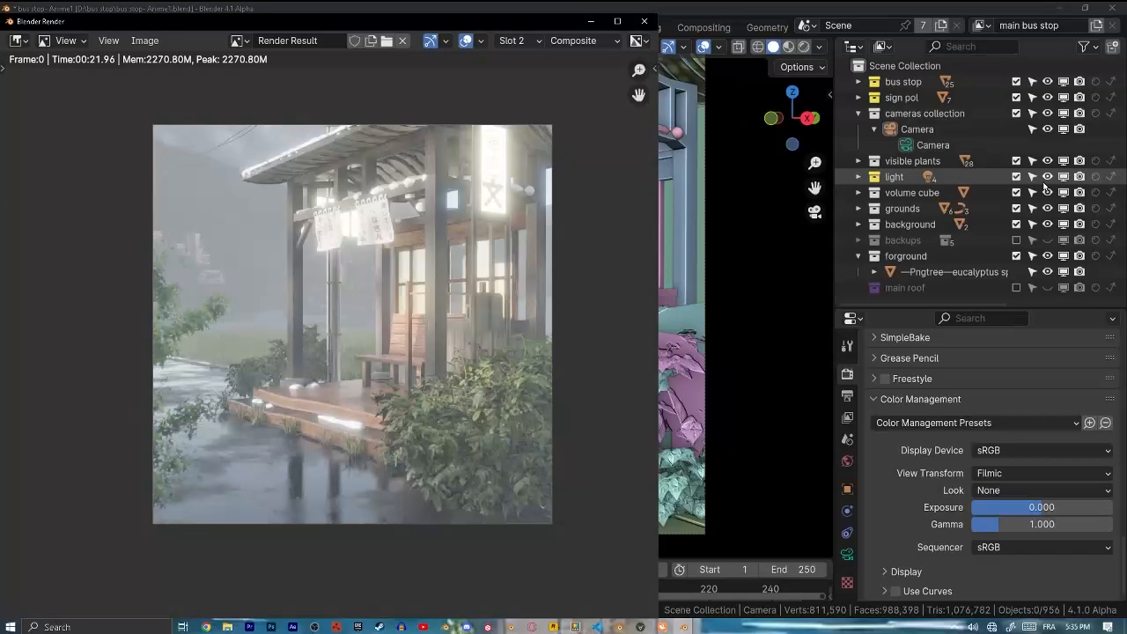
click(232, 28)
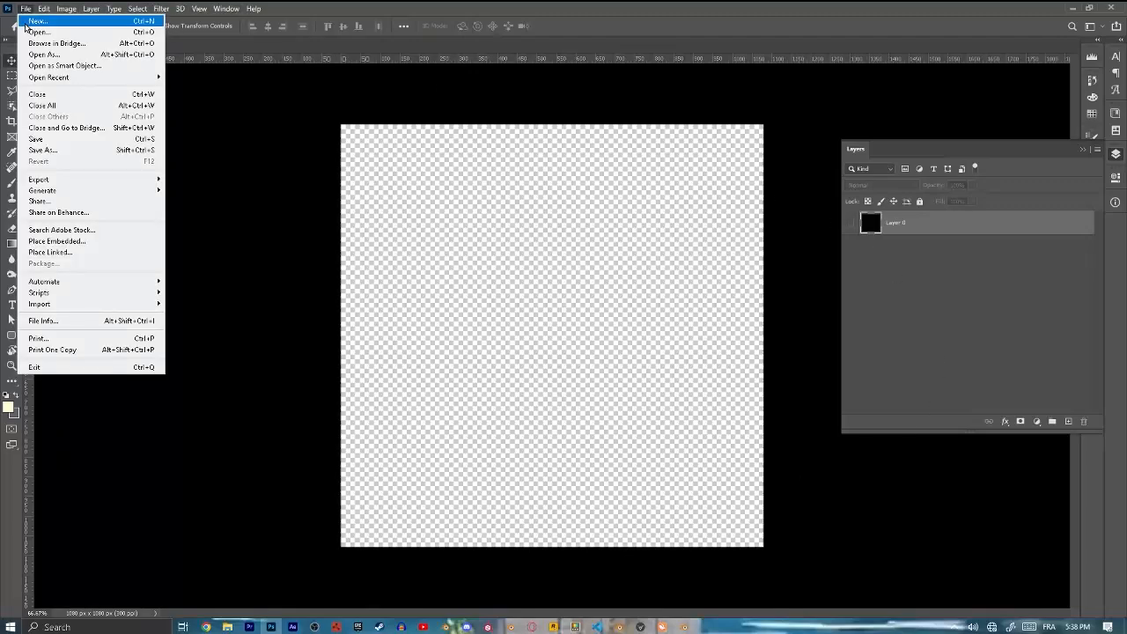
Create a new square Photoshop document and place the bus stop render as a layer
click(37, 21)
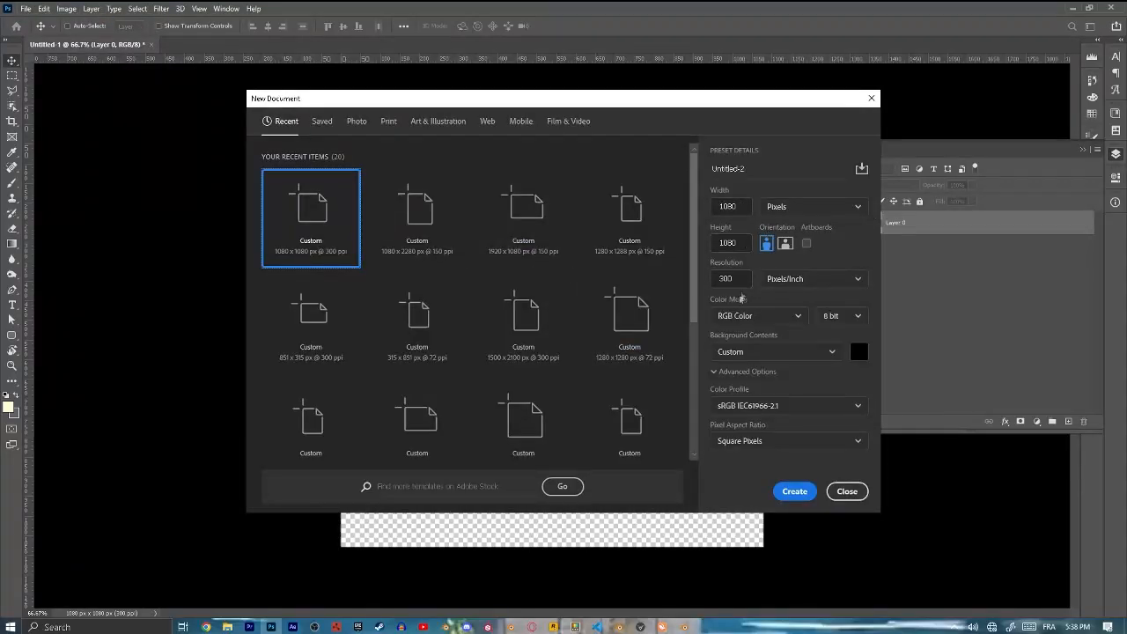
click(792, 490)
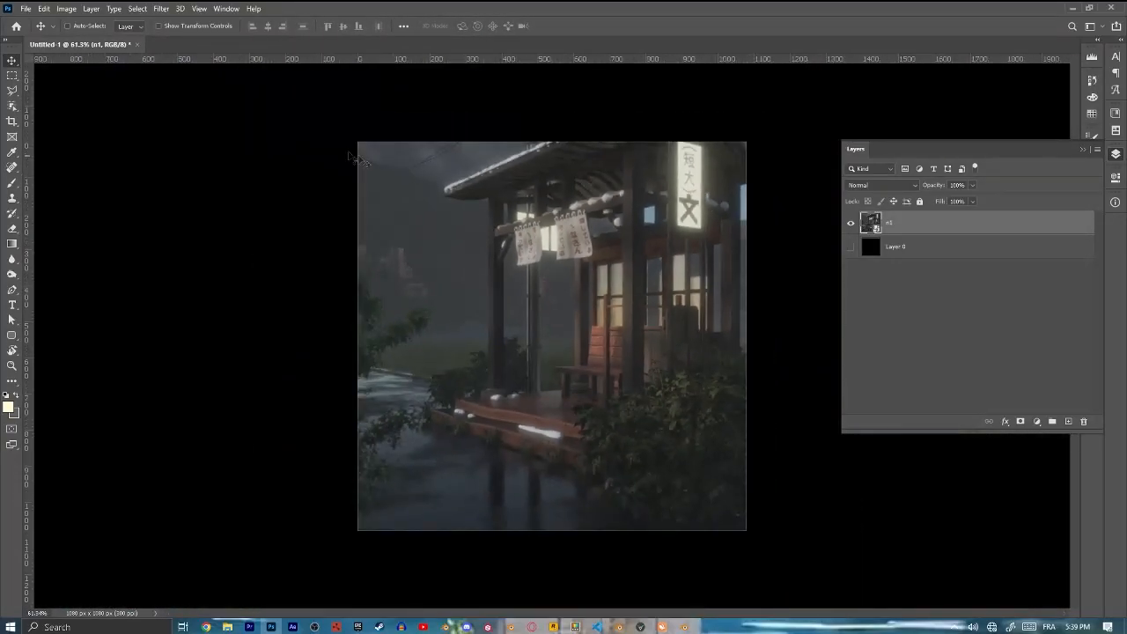
click(66, 8)
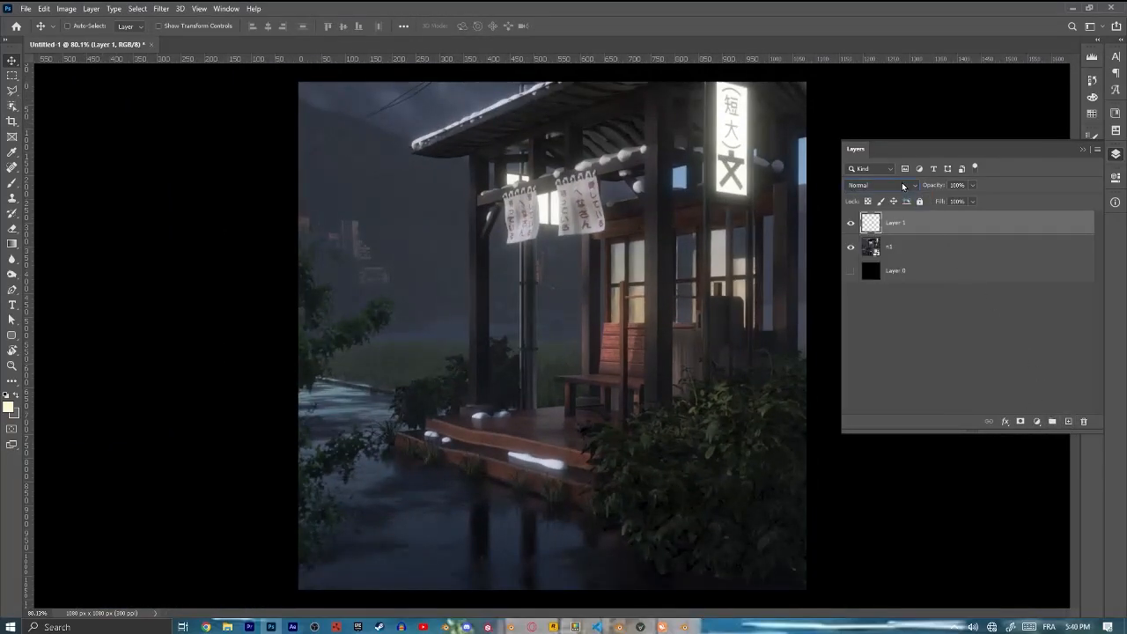
Give the empty layer a pale yellow Linear Dodge Outer Glow and set a pale cream foreground colour
click(881, 185)
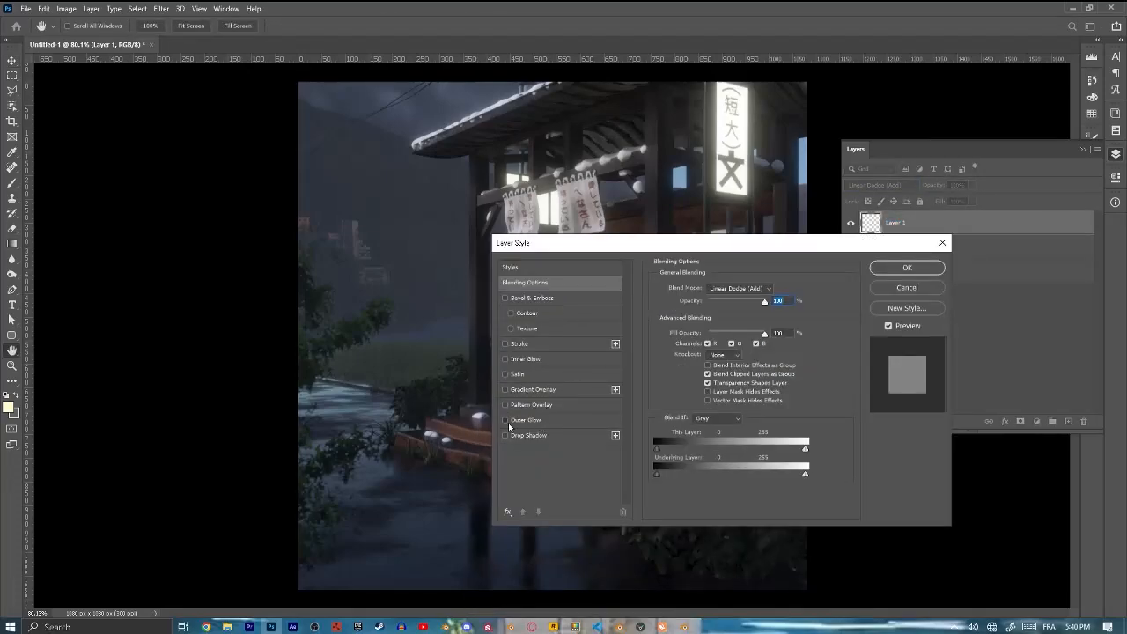
click(505, 419)
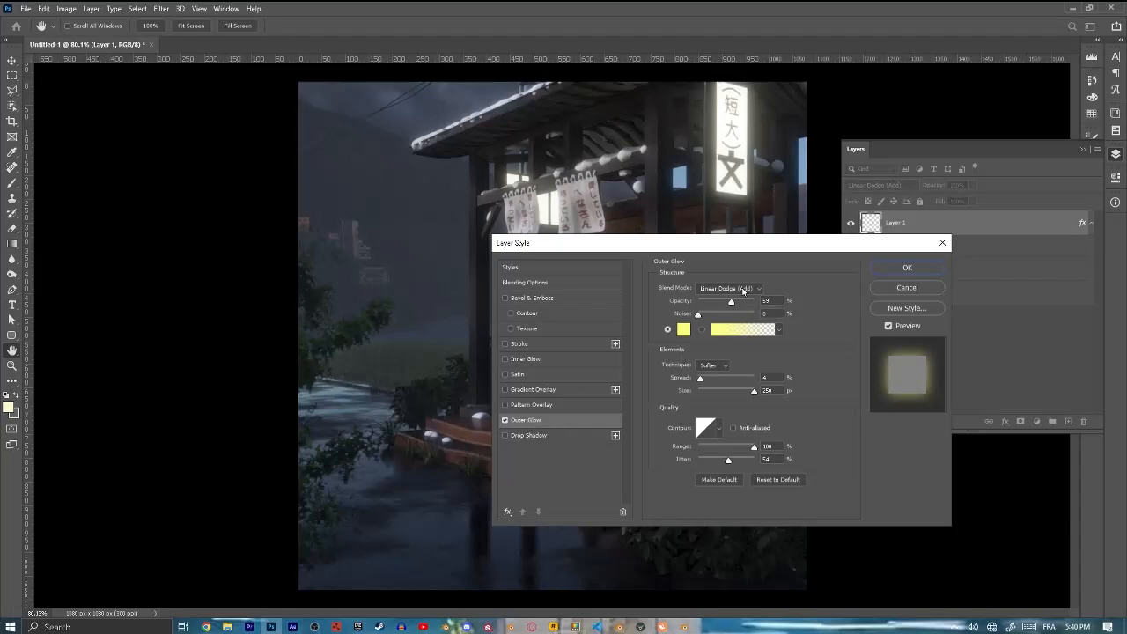
click(683, 329)
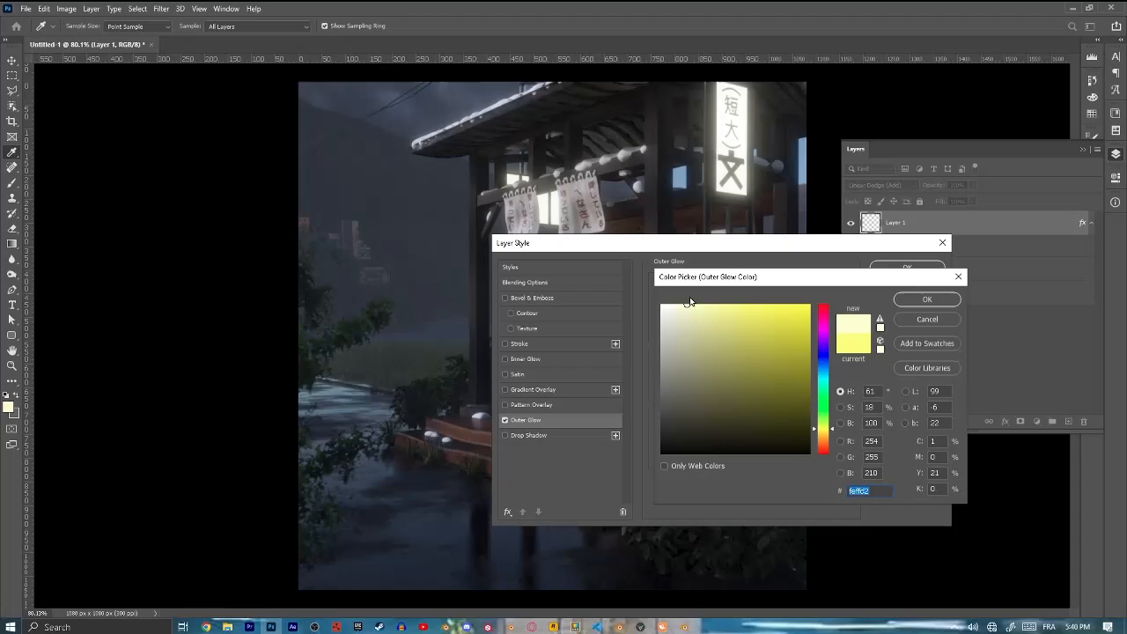
click(926, 299)
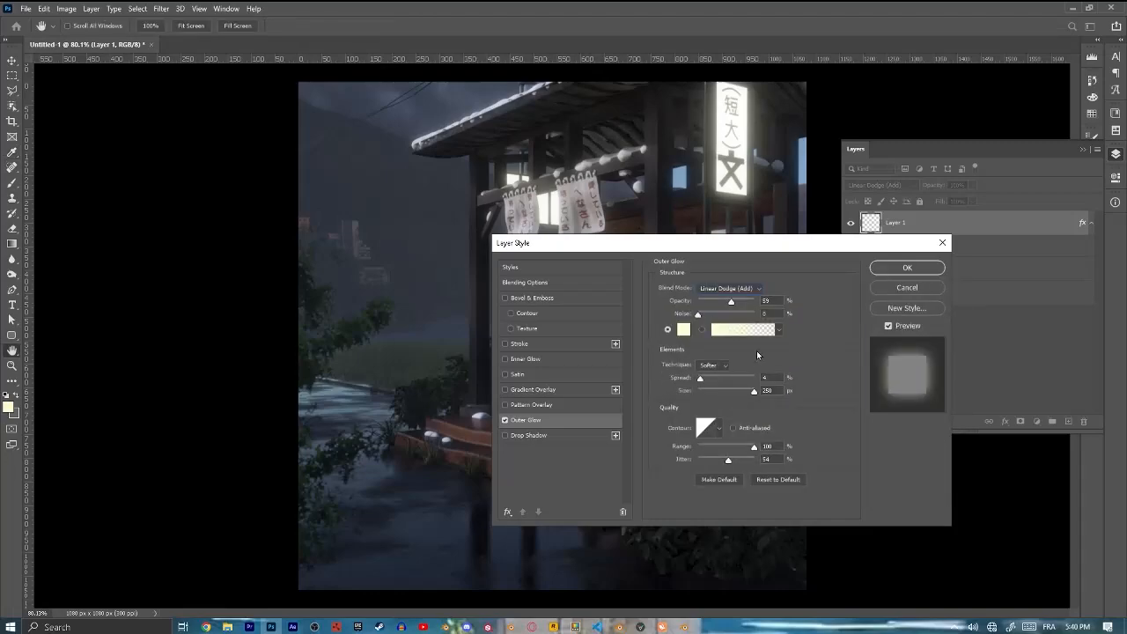
mouse_move(762, 289)
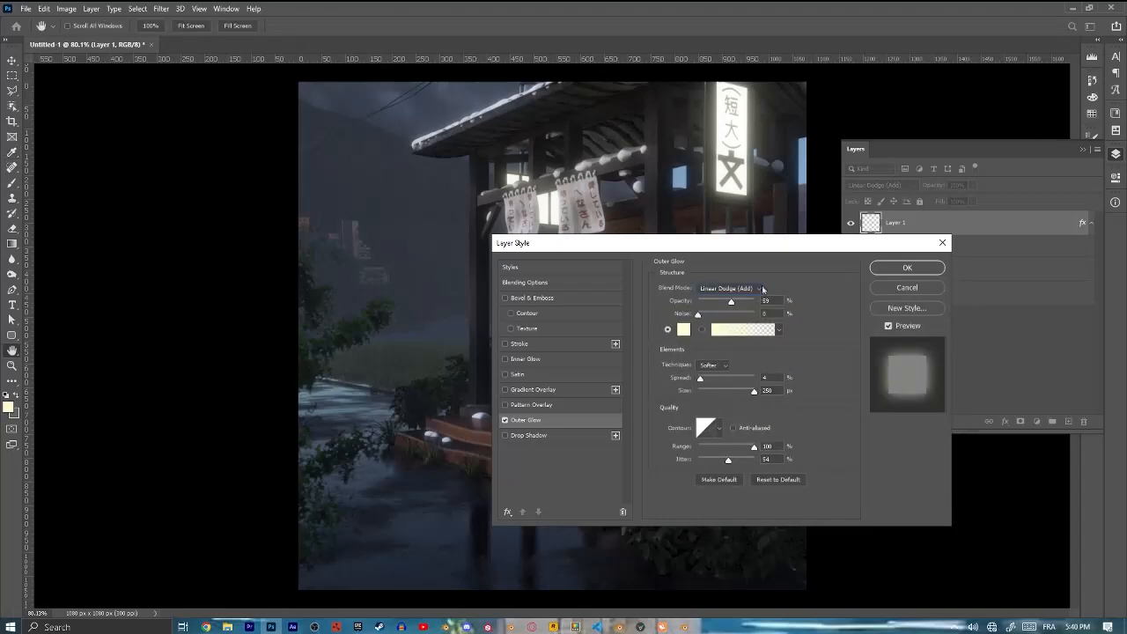
click(905, 268)
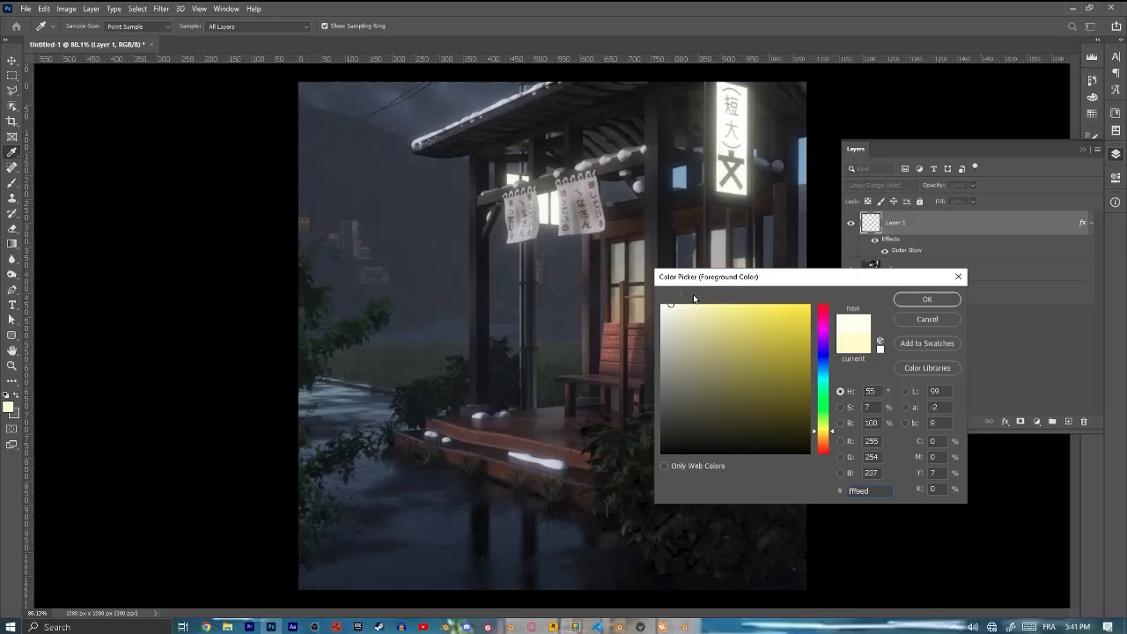
click(926, 300)
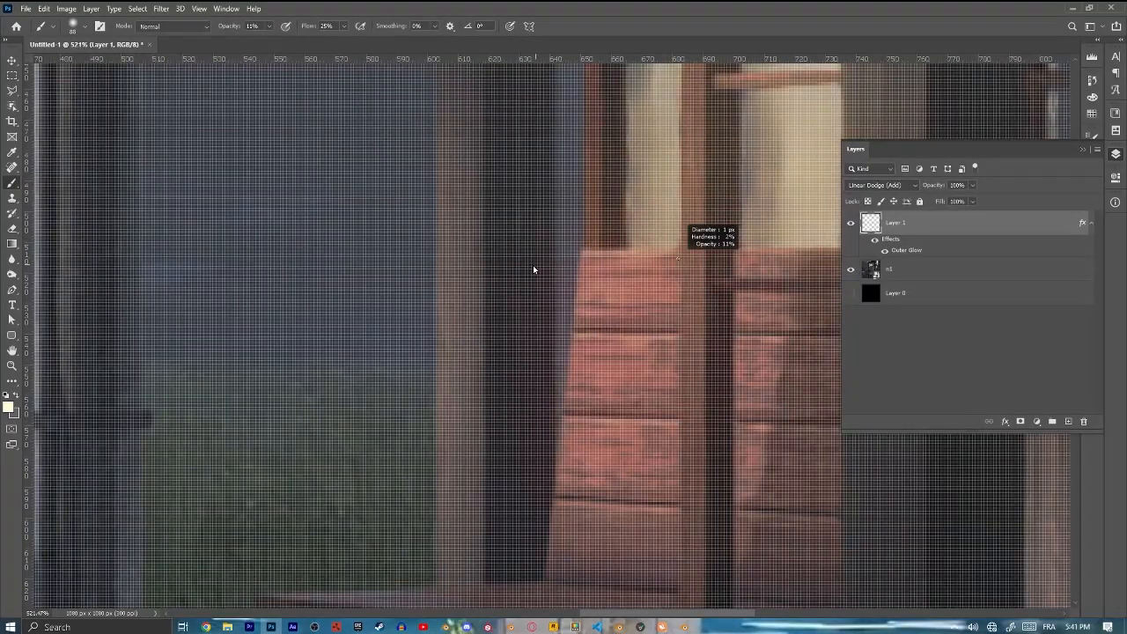
mouse_move(546, 262)
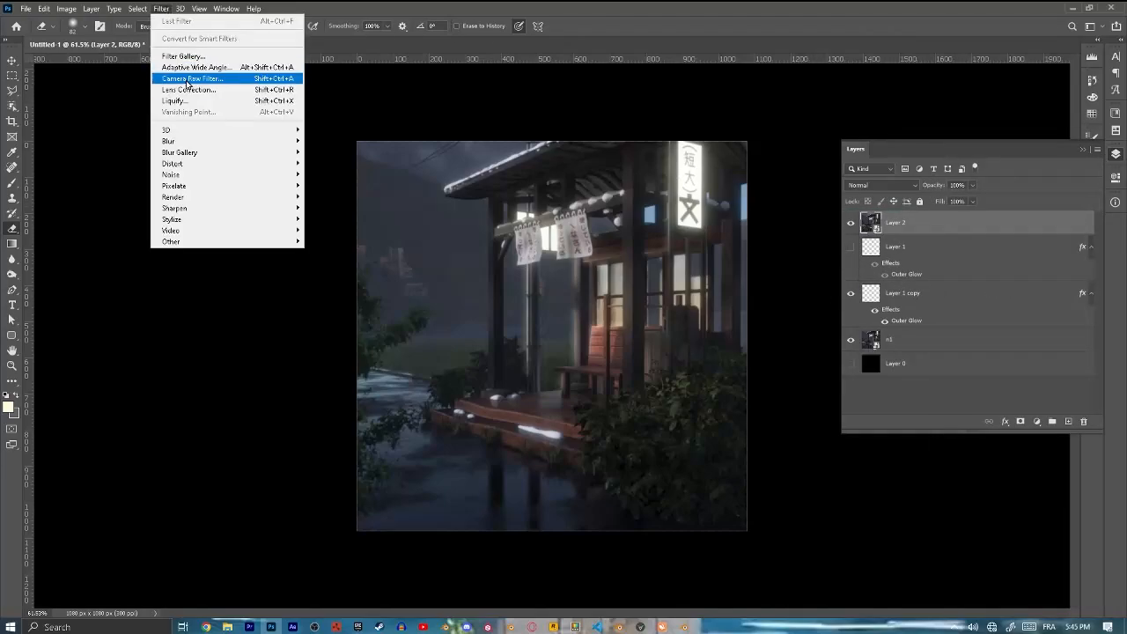
In Camera Raw's Basic panel, adjust tint, white balance, highlights and shadows of the merged layer
click(192, 78)
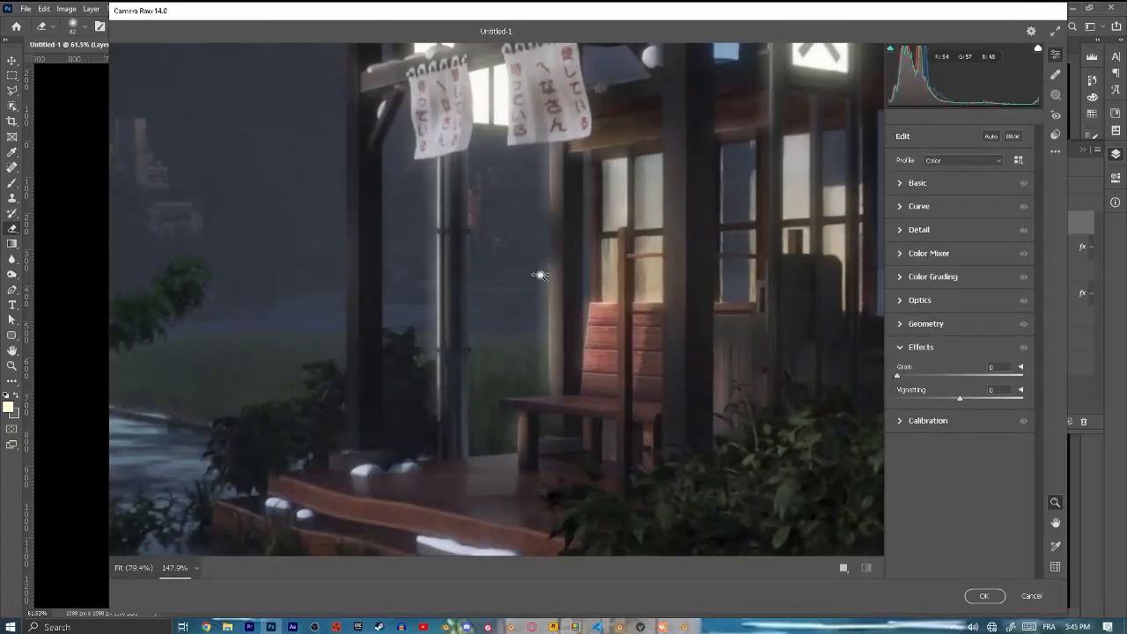
click(919, 183)
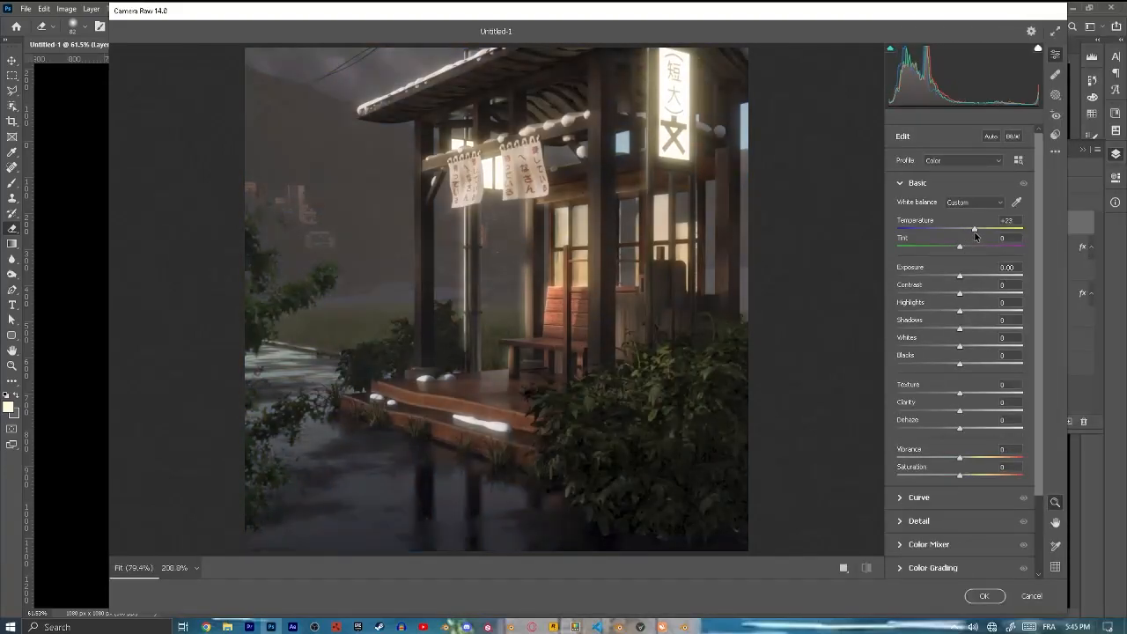
drag(976, 229, 958, 229)
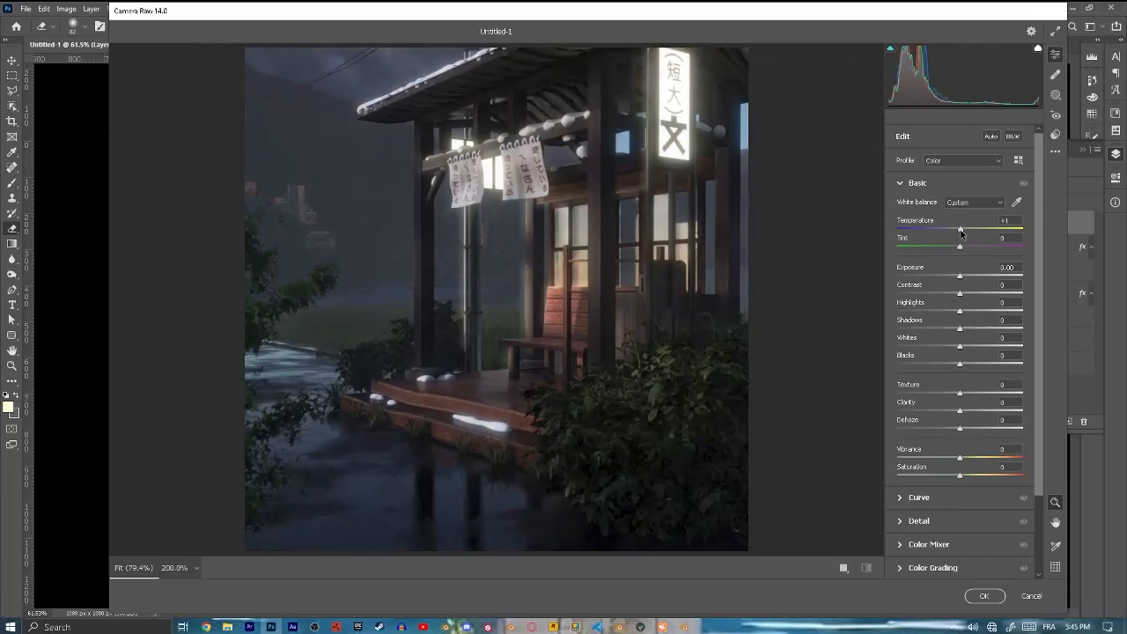
drag(958, 229, 965, 229)
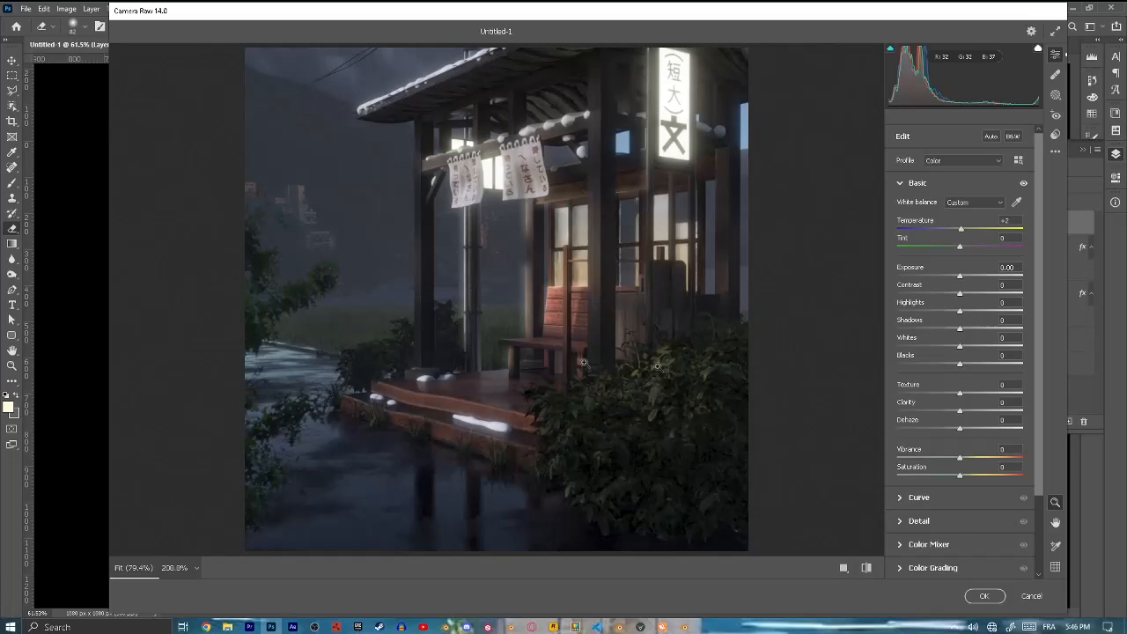
drag(959, 310, 983, 309)
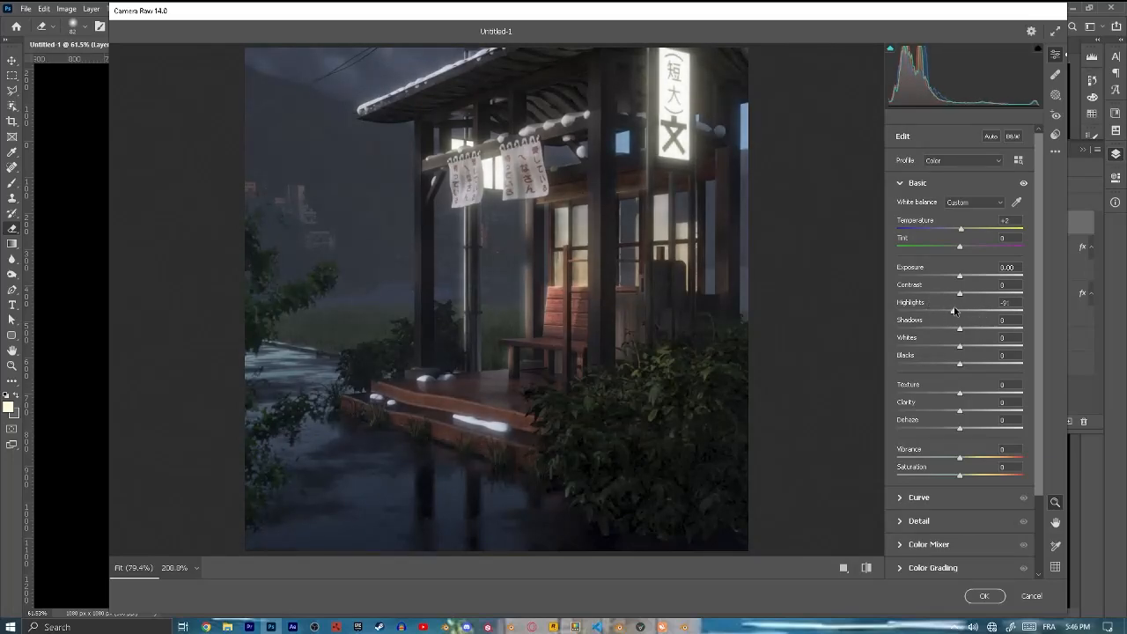
drag(958, 312, 961, 312)
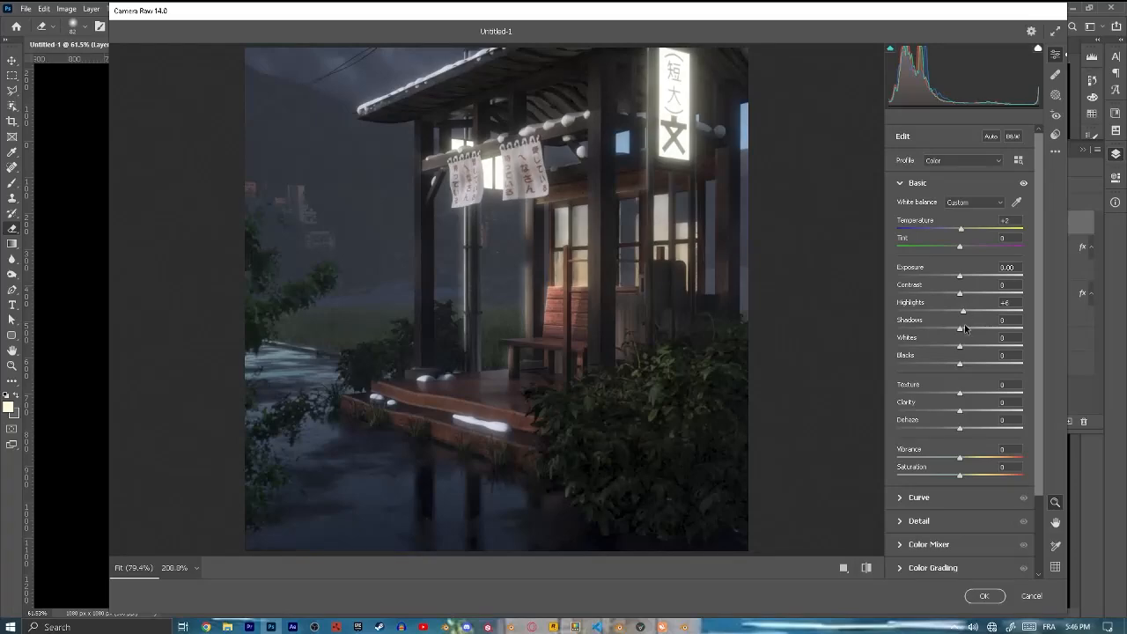